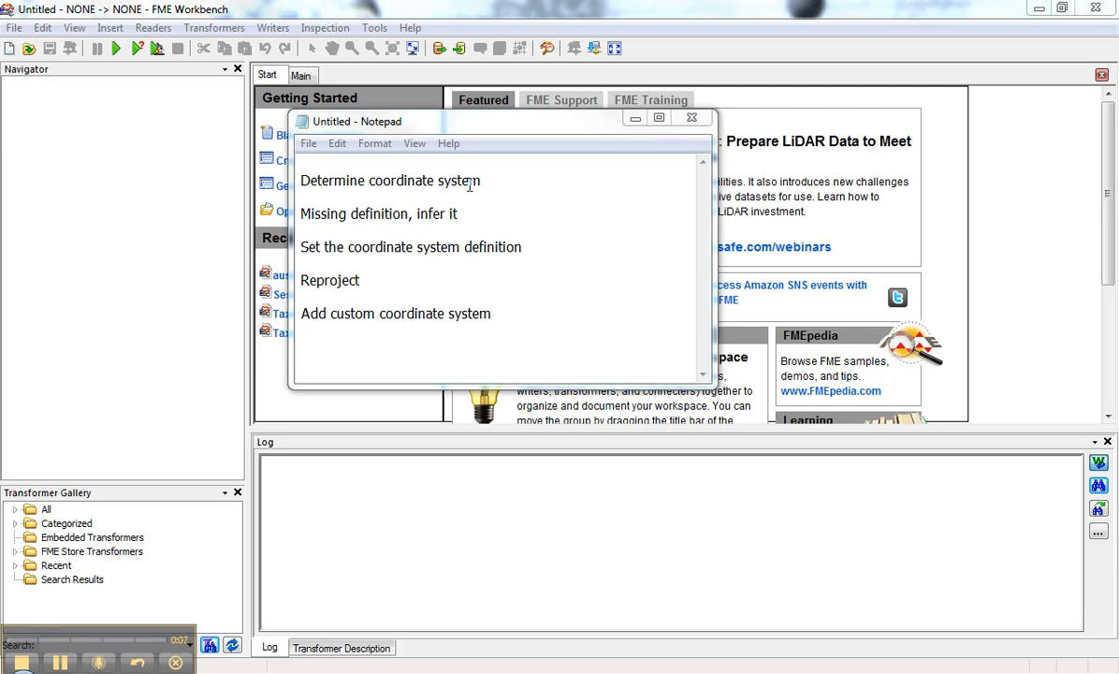
mouse_move(337, 198)
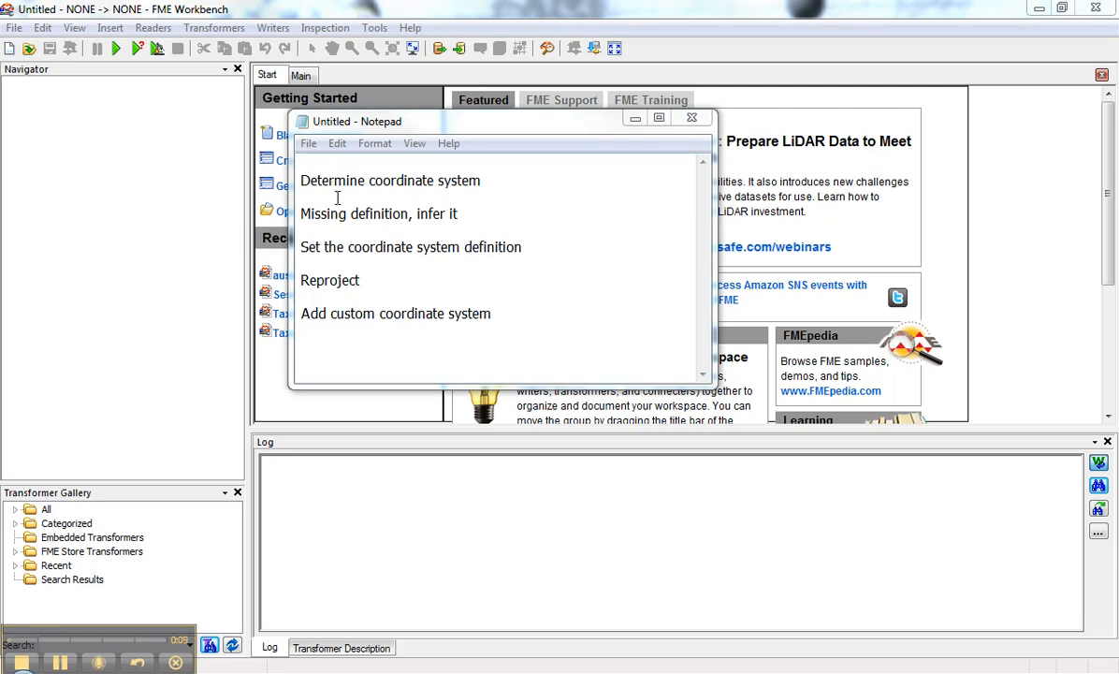
mouse_move(438, 214)
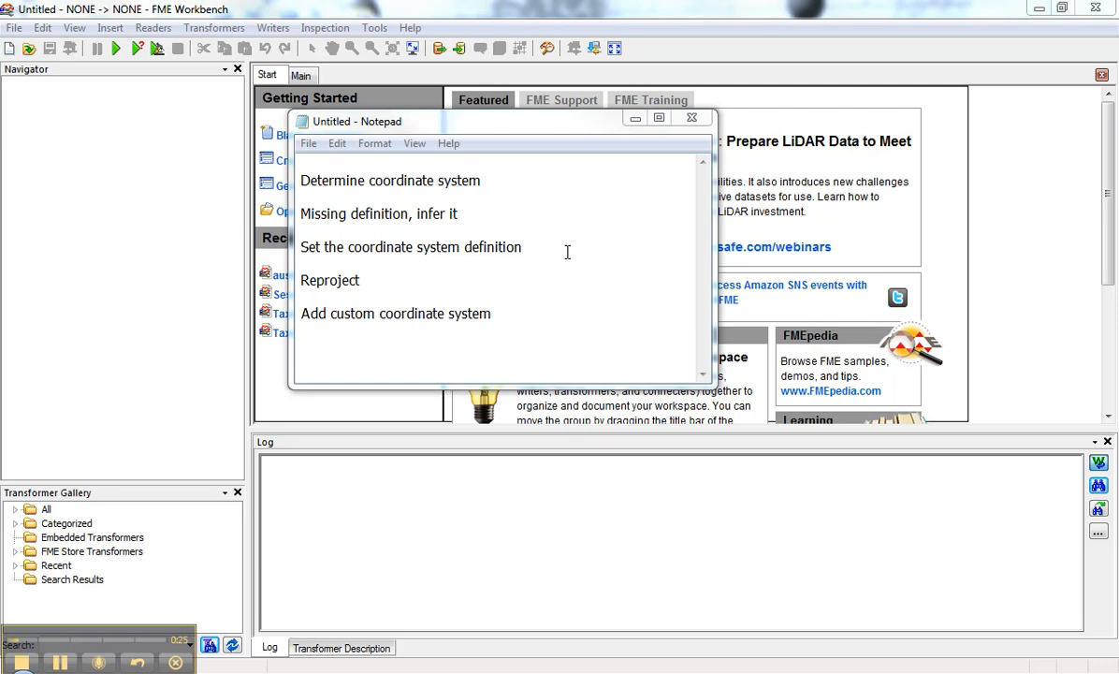
- Browse to FMEData\Data\Parks and load the city_parks MapInfo file into the viewer
click(21, 662)
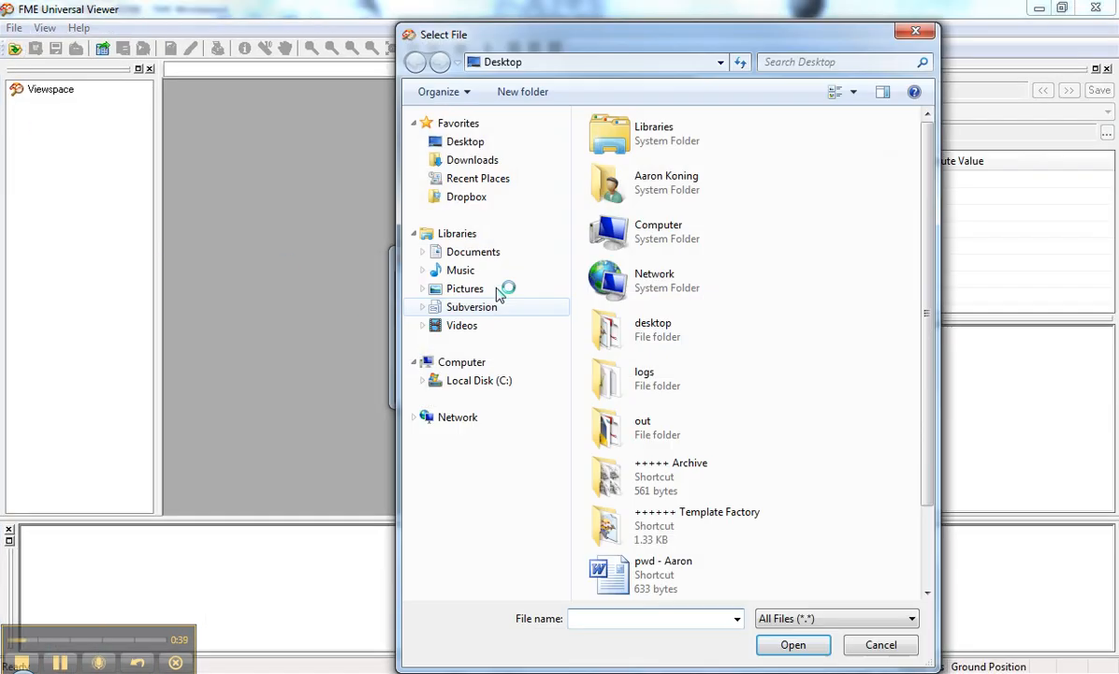
text(\fme)
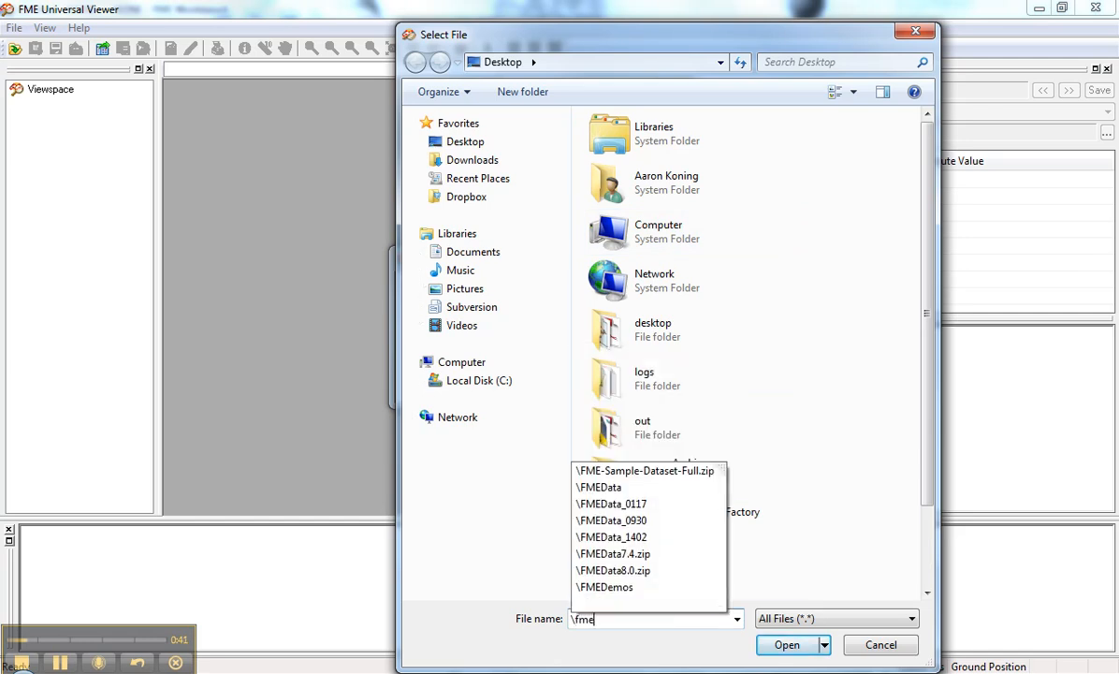
click(599, 487)
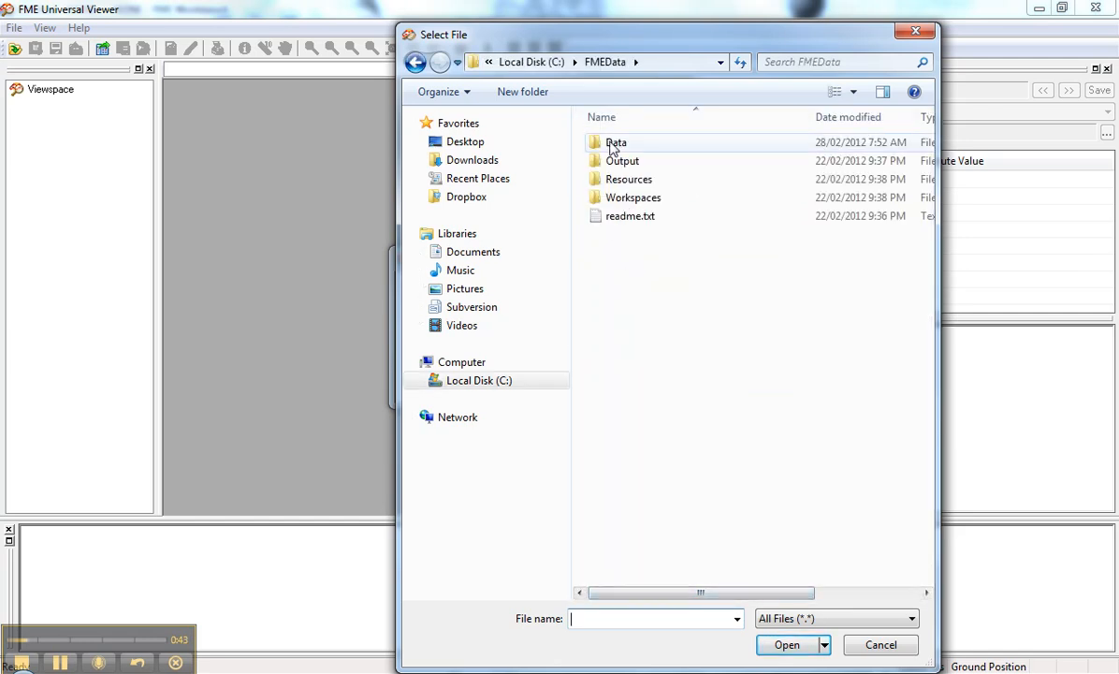
double_click(616, 142)
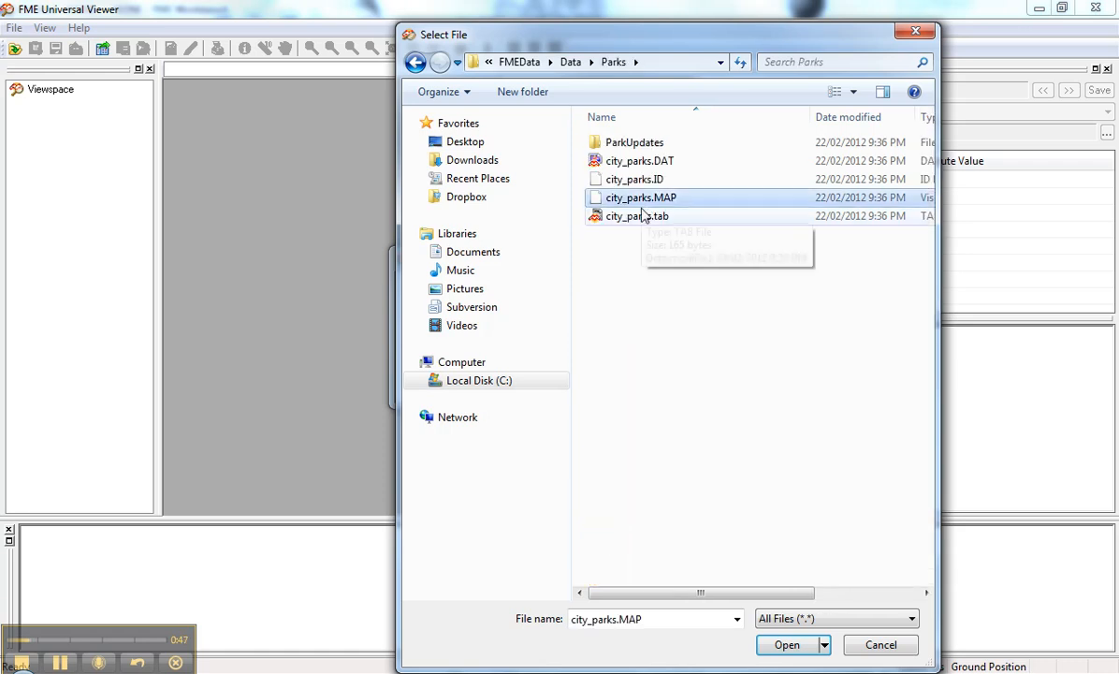
click(786, 643)
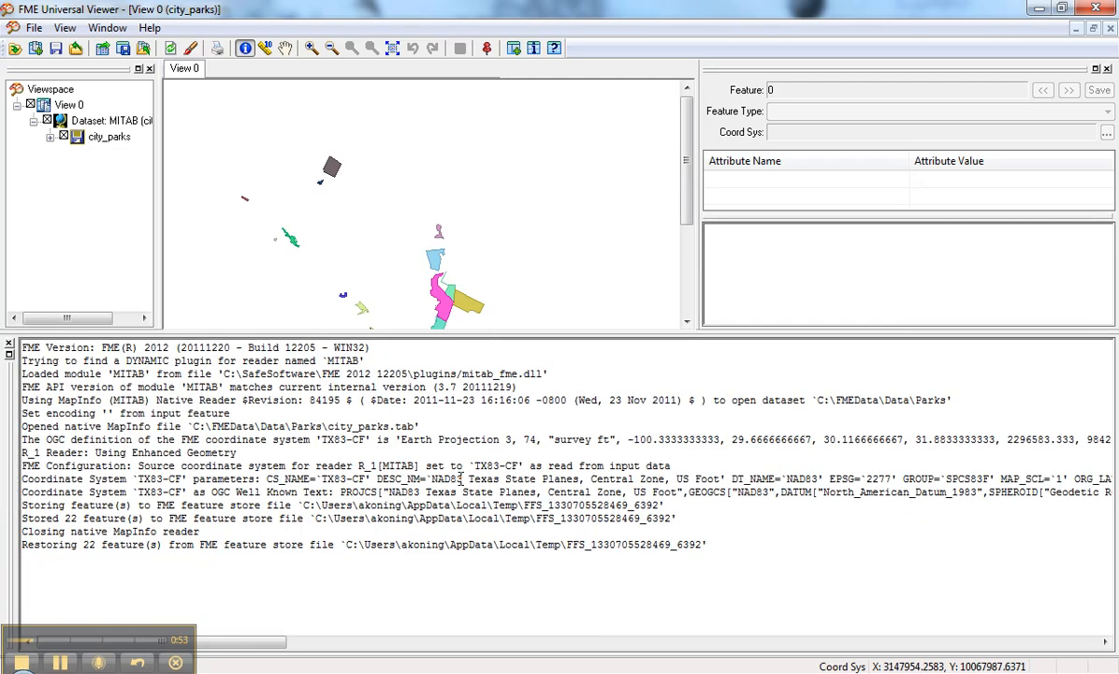
- Highlight TX83-CF in the log and query one park polygon's attributes and coordinates
double_click(494, 464)
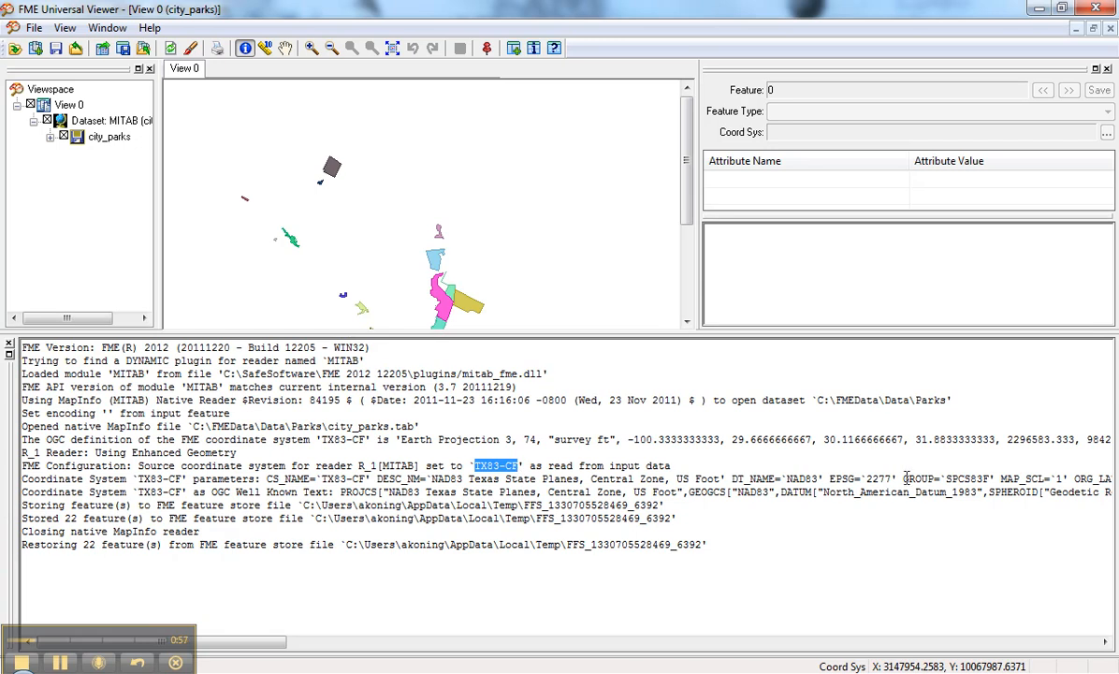
mouse_move(610, 350)
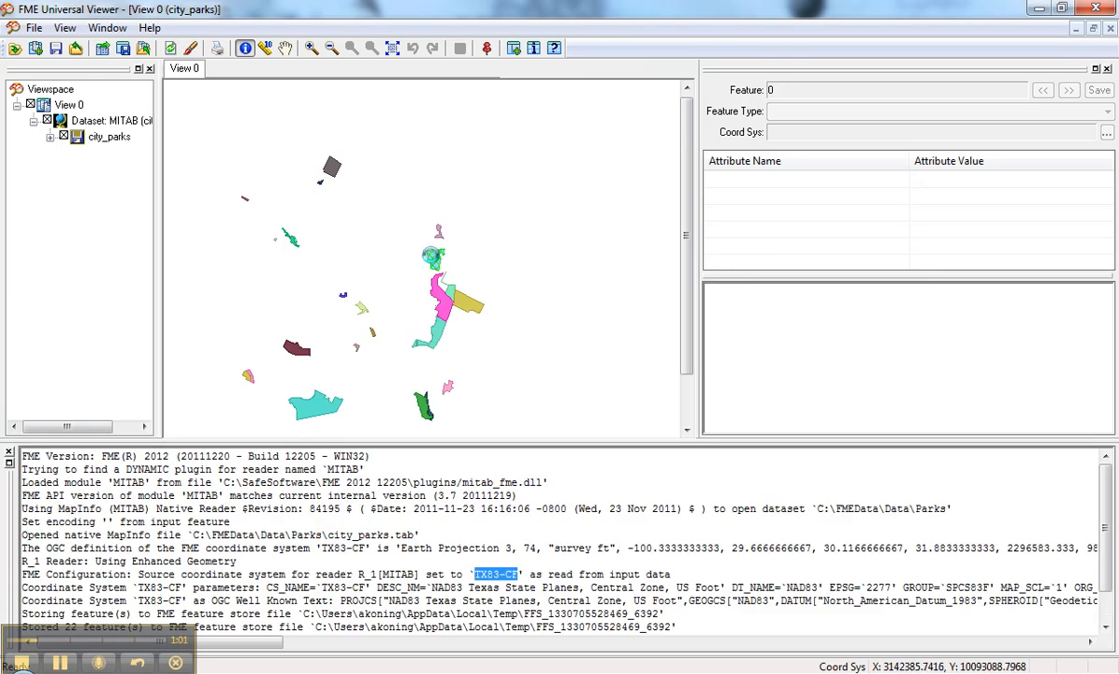
click(434, 259)
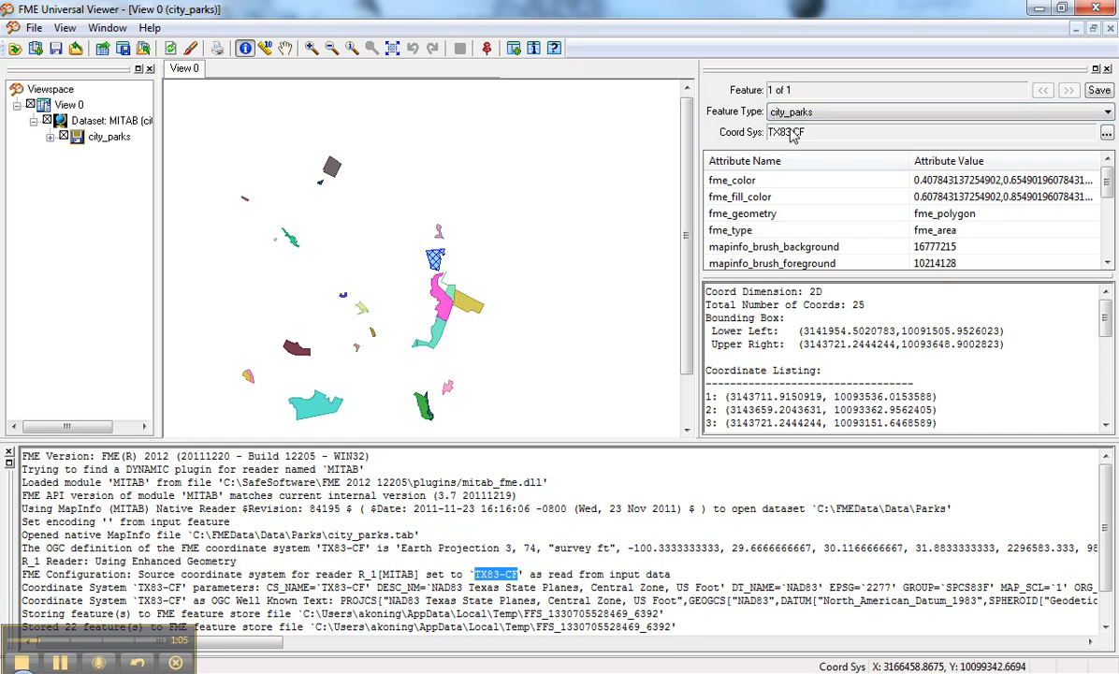
mouse_move(835, 138)
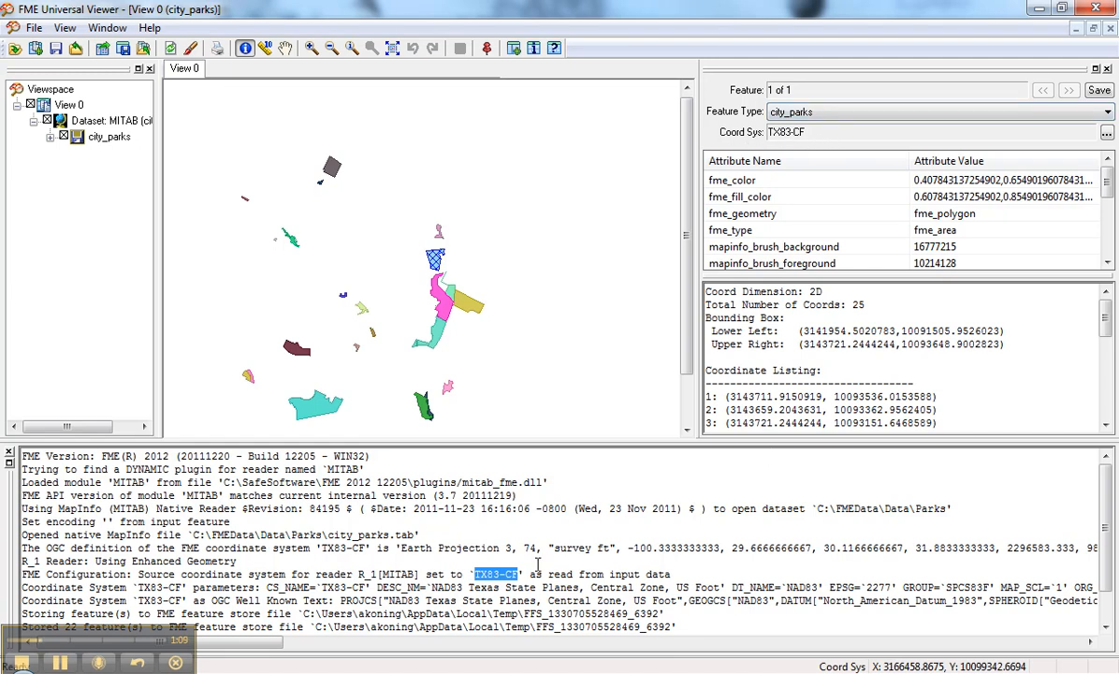
mouse_move(484, 217)
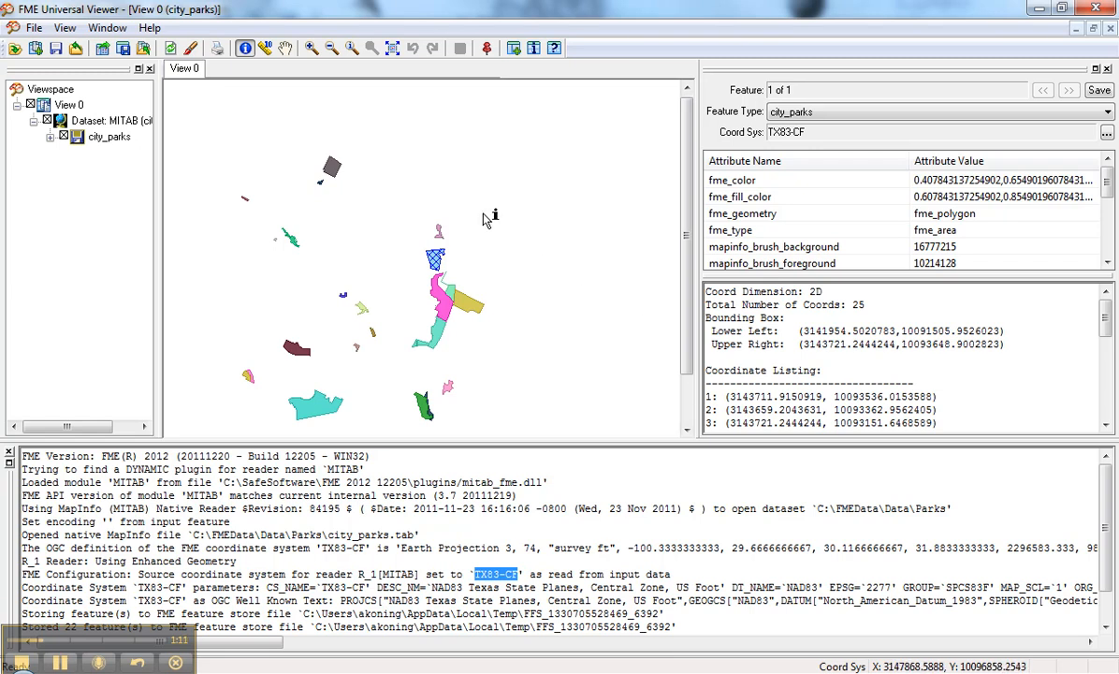
mouse_move(371, 258)
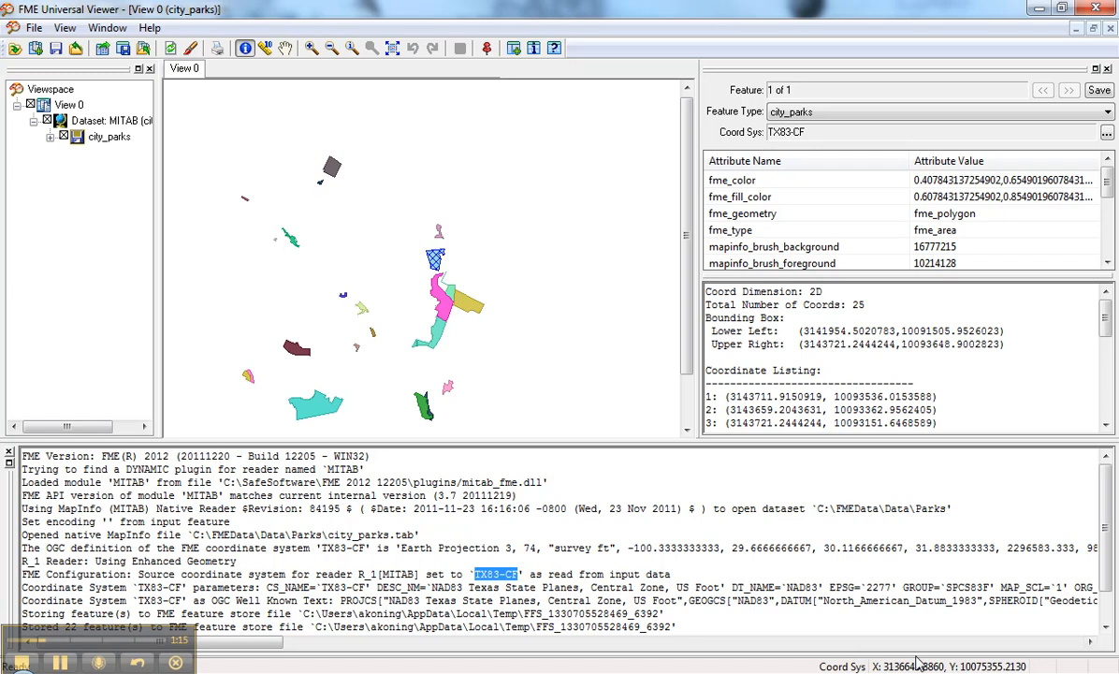
mouse_move(926, 659)
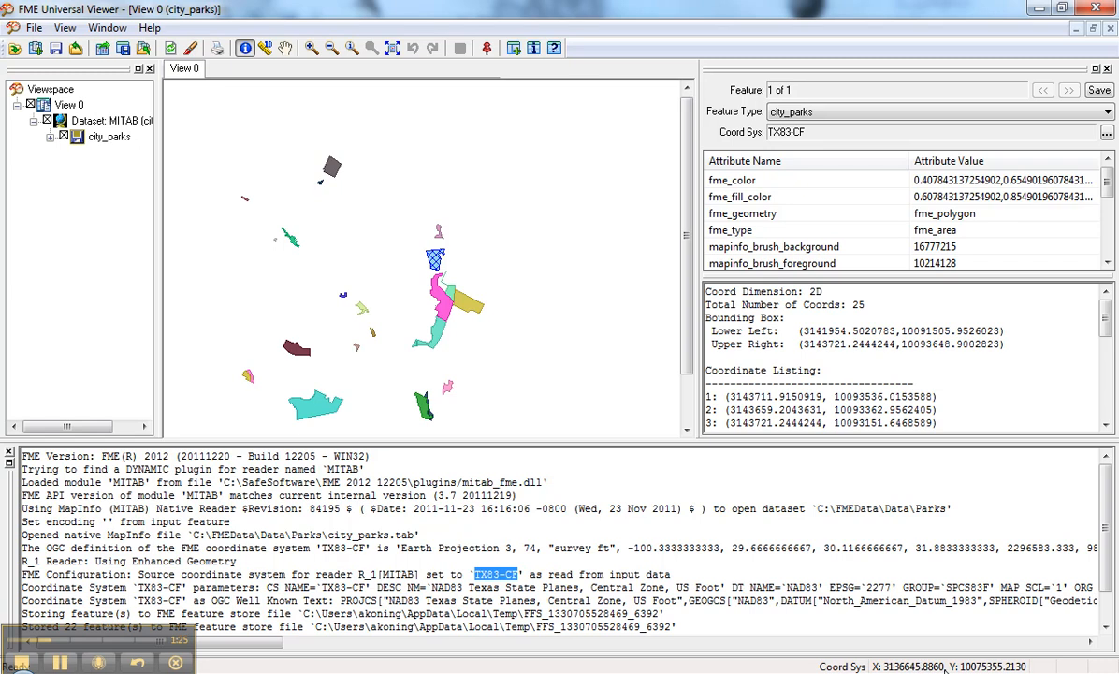
mouse_move(599, 449)
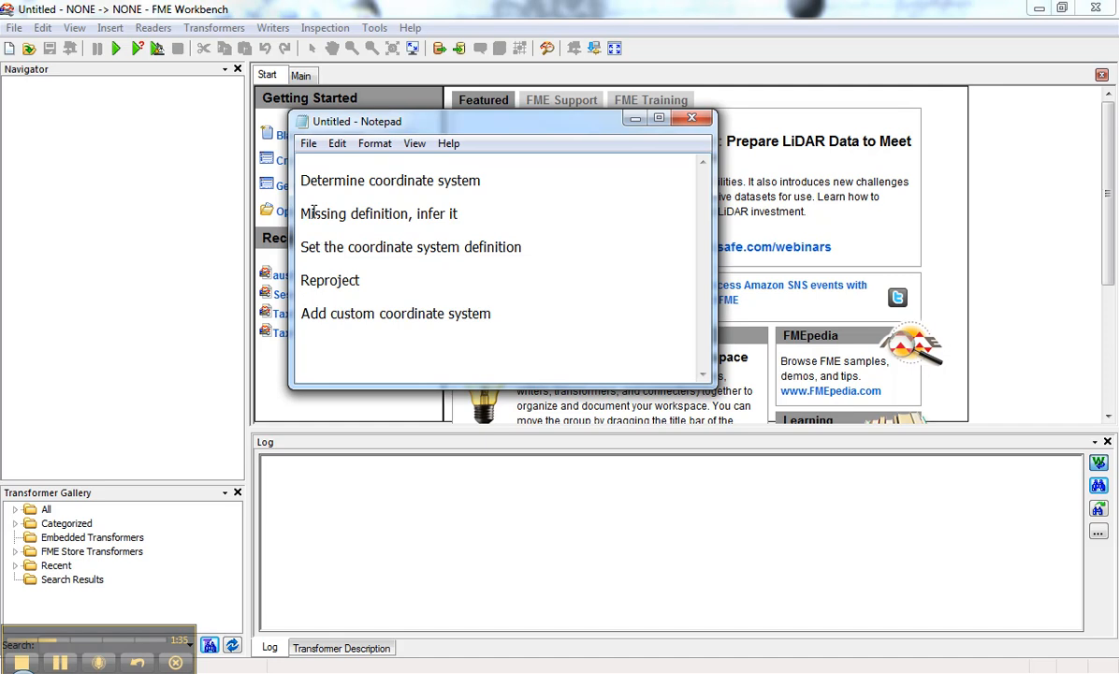
- Generate a workspace from city_parks MapInfo TAB to Esri Shape in the out folder
click(15, 28)
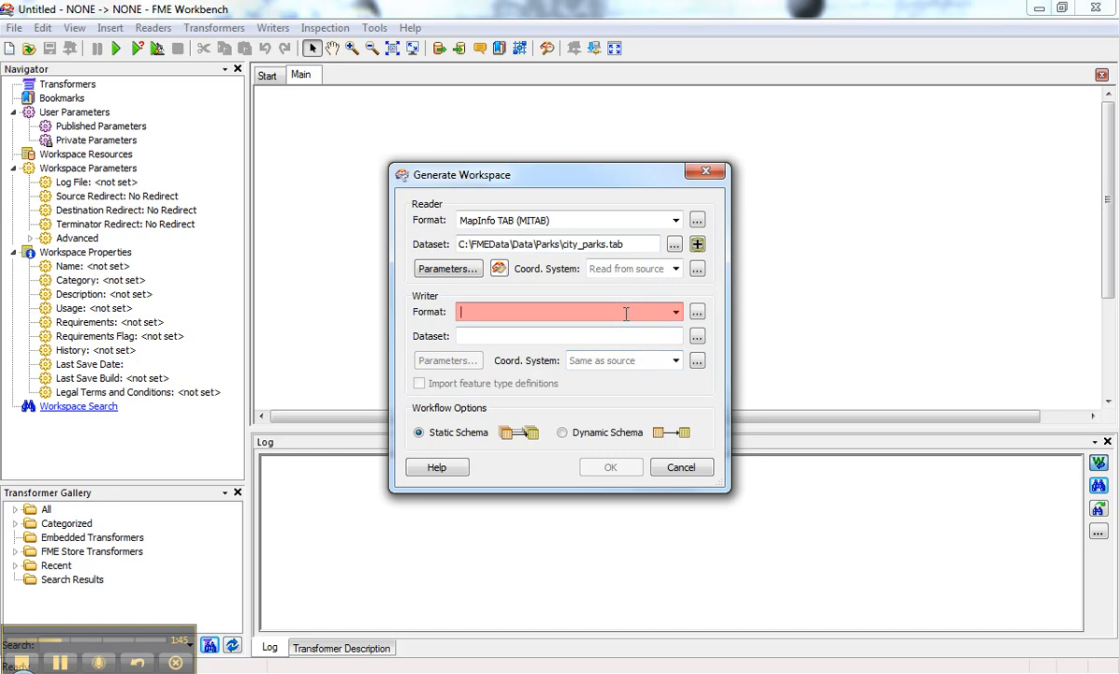
click(569, 311)
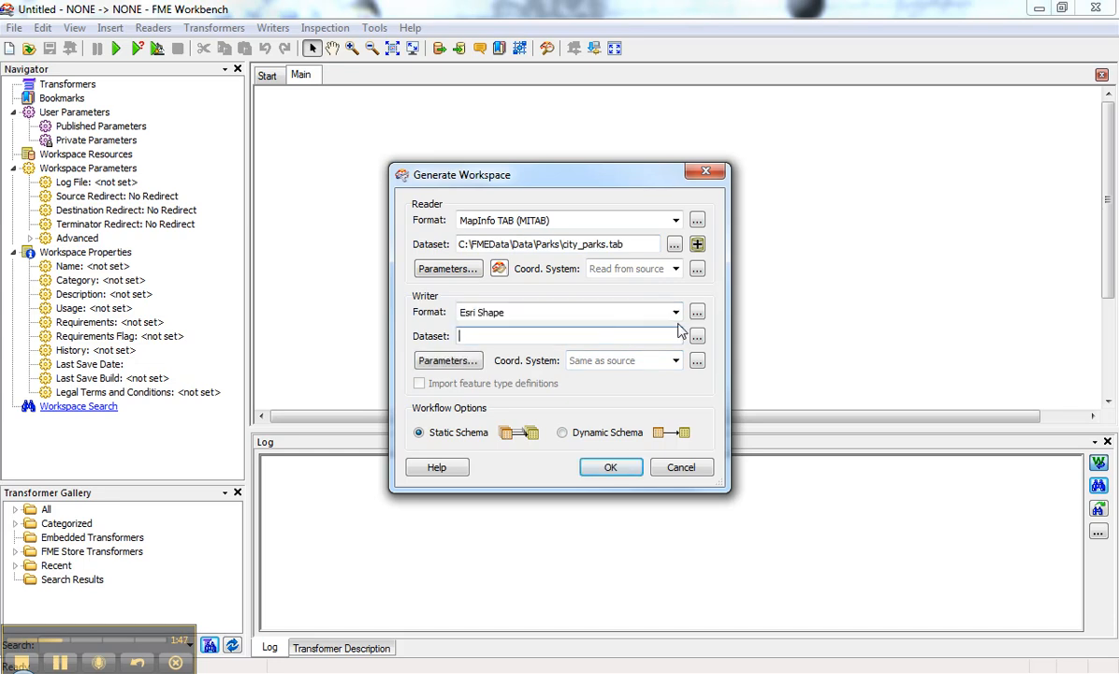
click(697, 335)
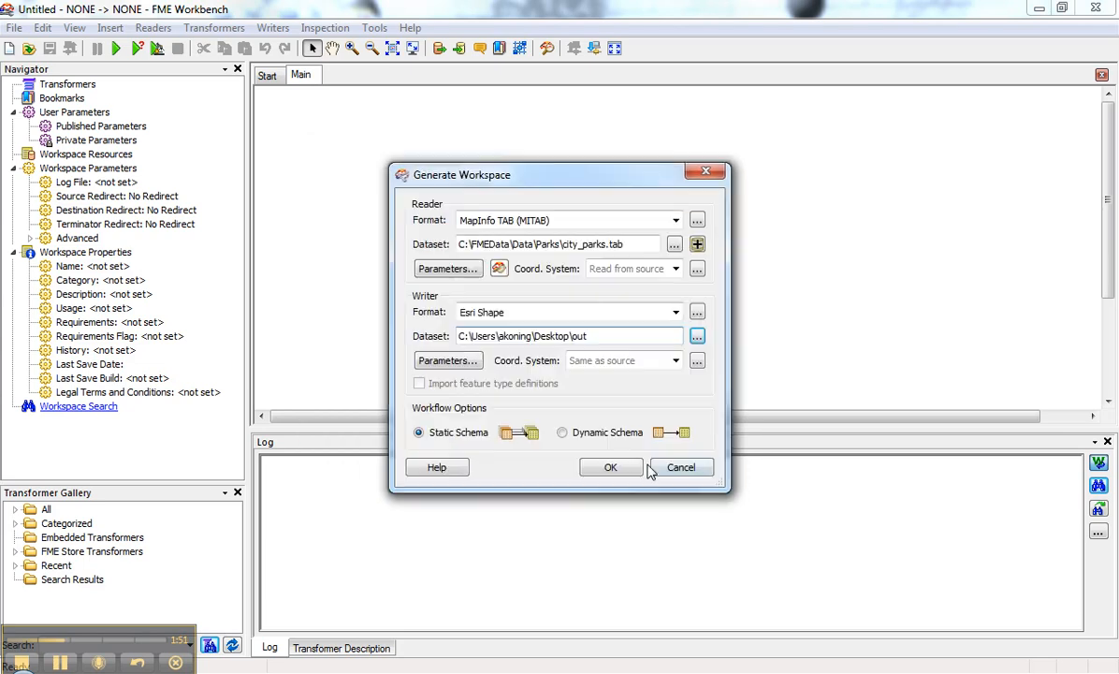
click(611, 468)
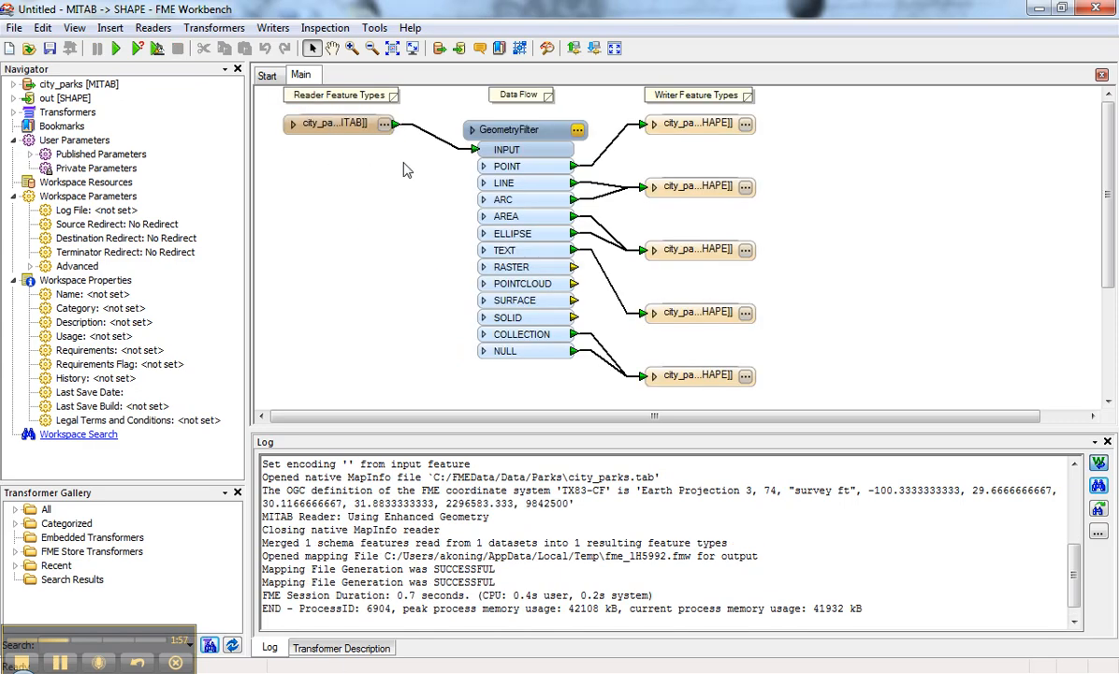
- Edit the city_parks reader's coordinate system, trying TX83, and bring up the coordinate system gallery
click(339, 123)
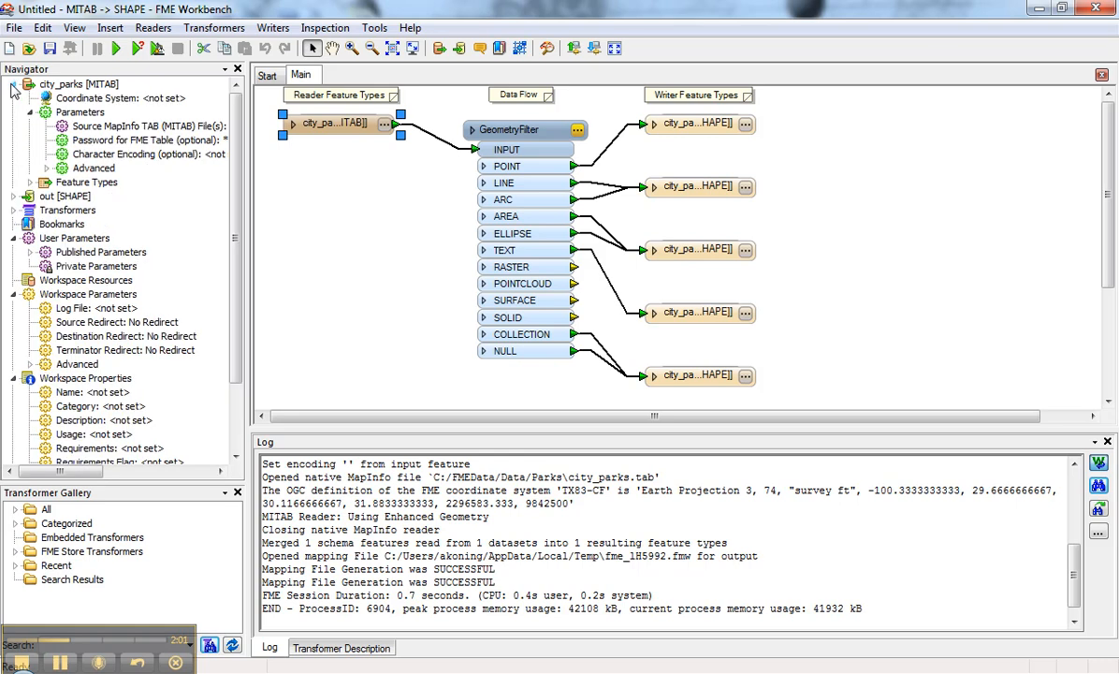
click(120, 97)
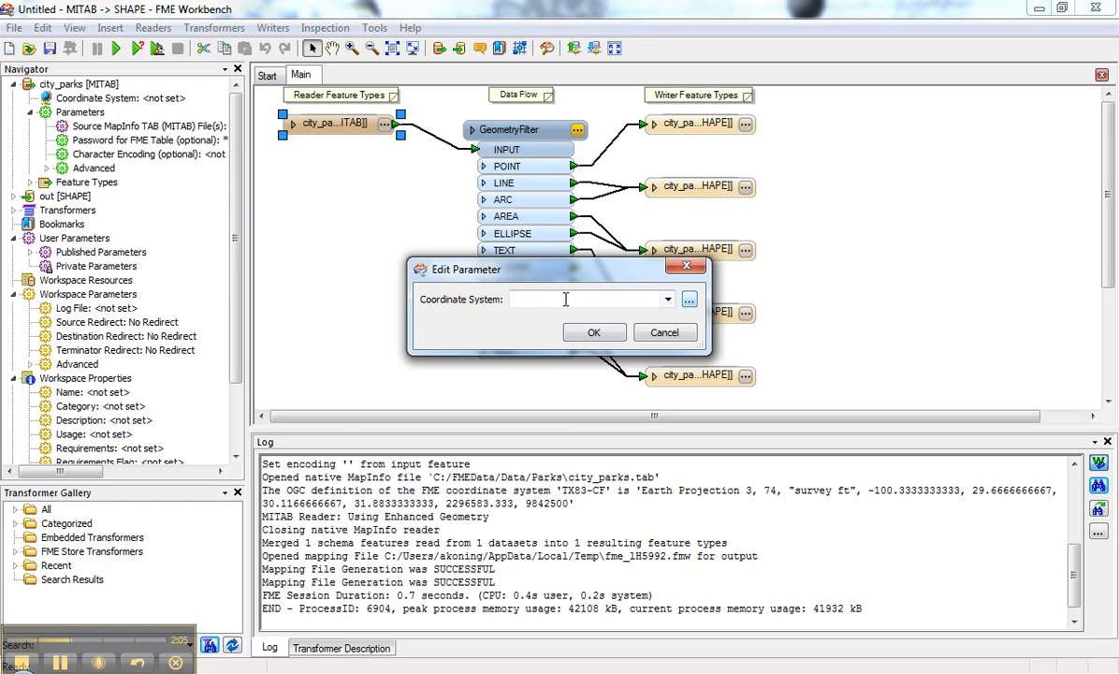
text(TX83)
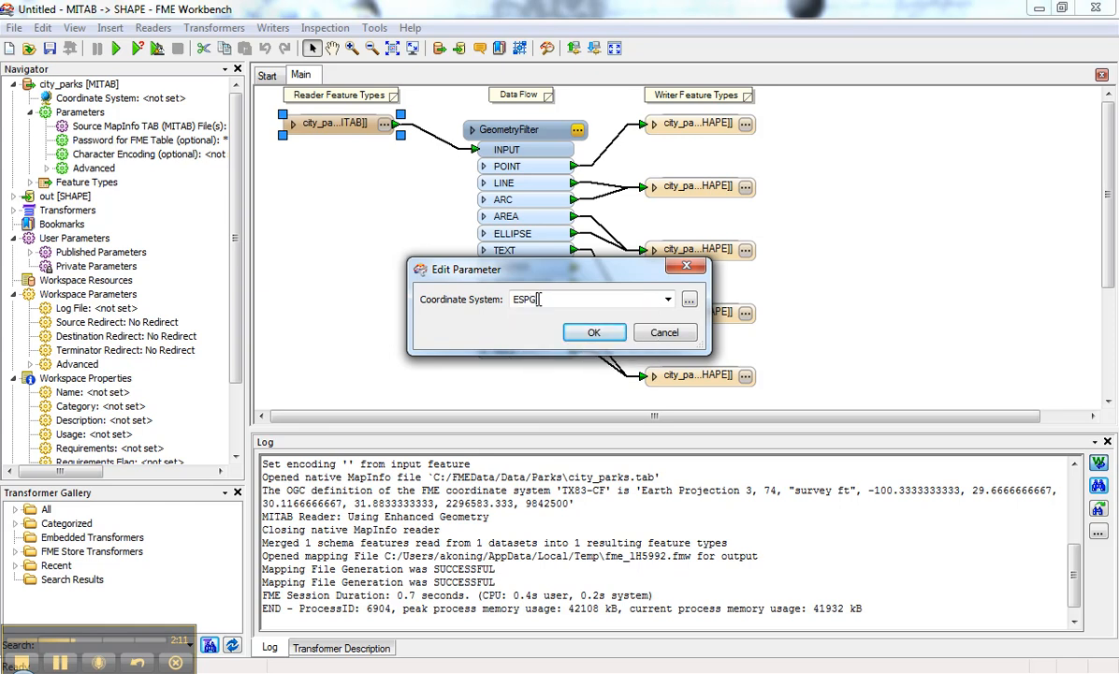
click(667, 300)
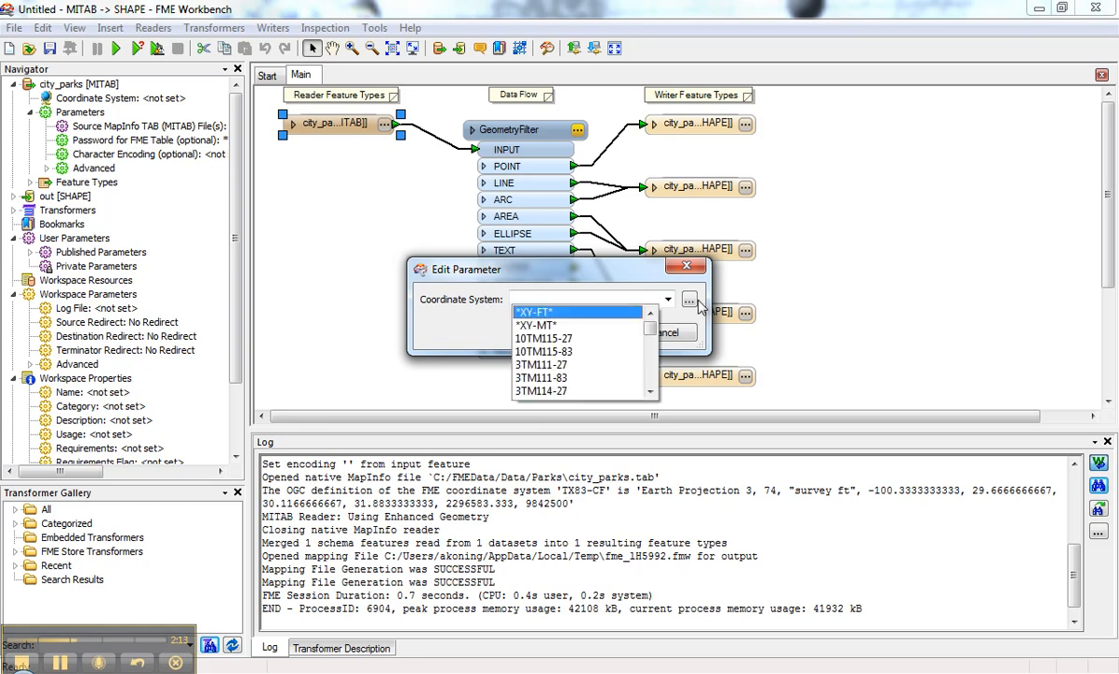
click(688, 301)
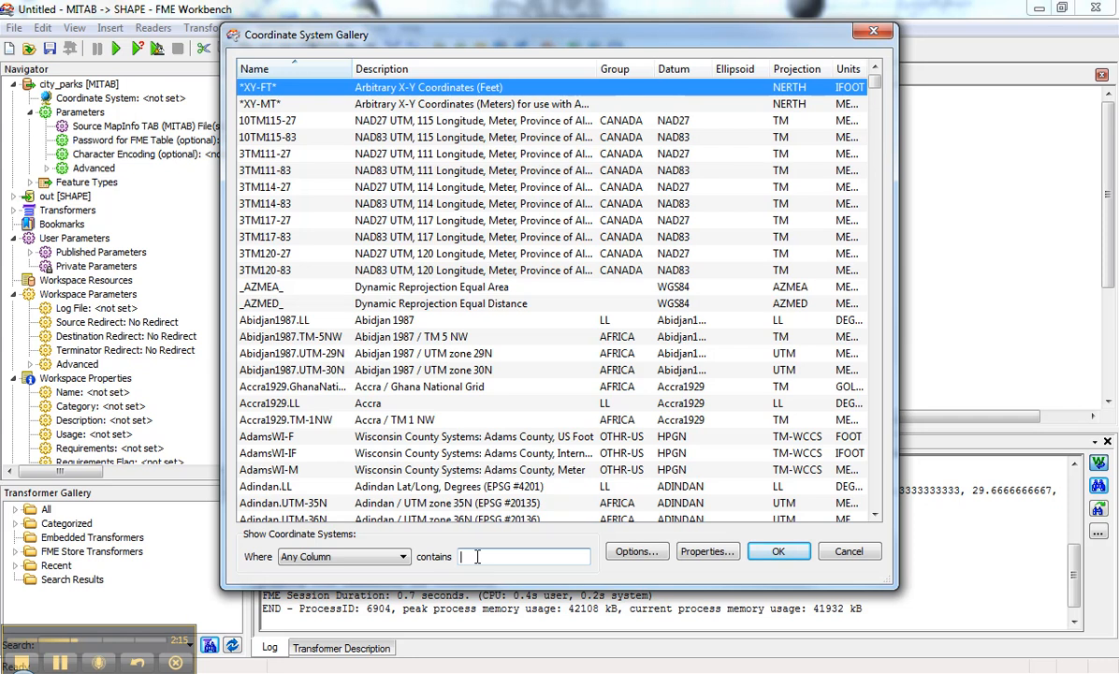
- Filter the gallery to TX83-CF and apply it as the city_parks reader's coordinate system
text(TX83)
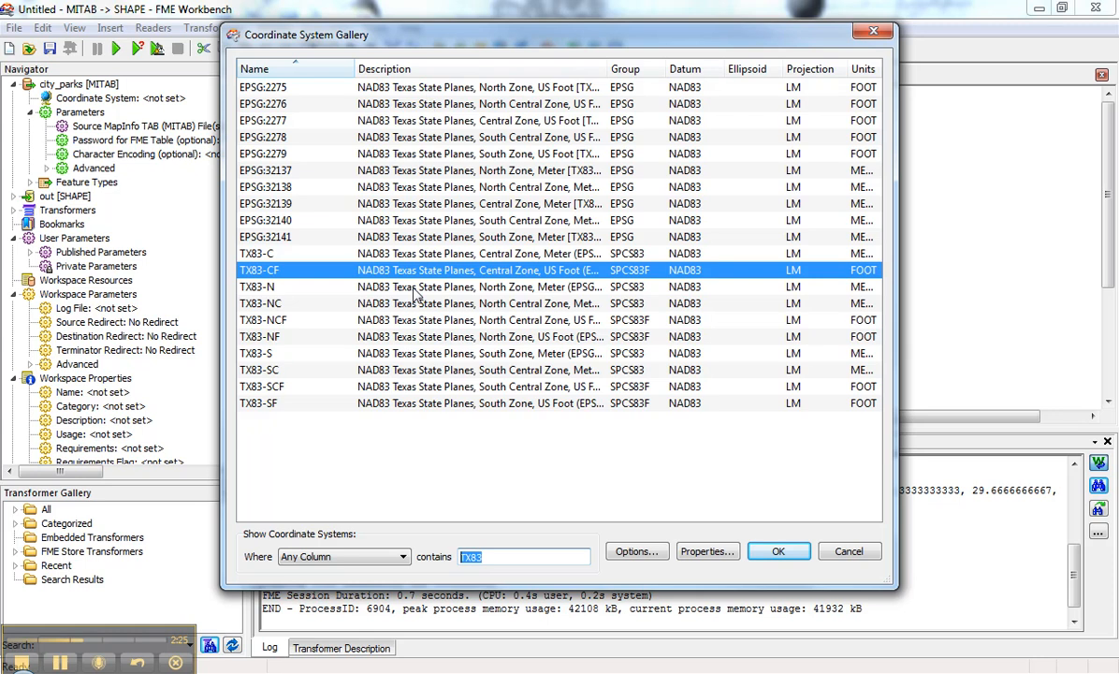
text(TEXAS)
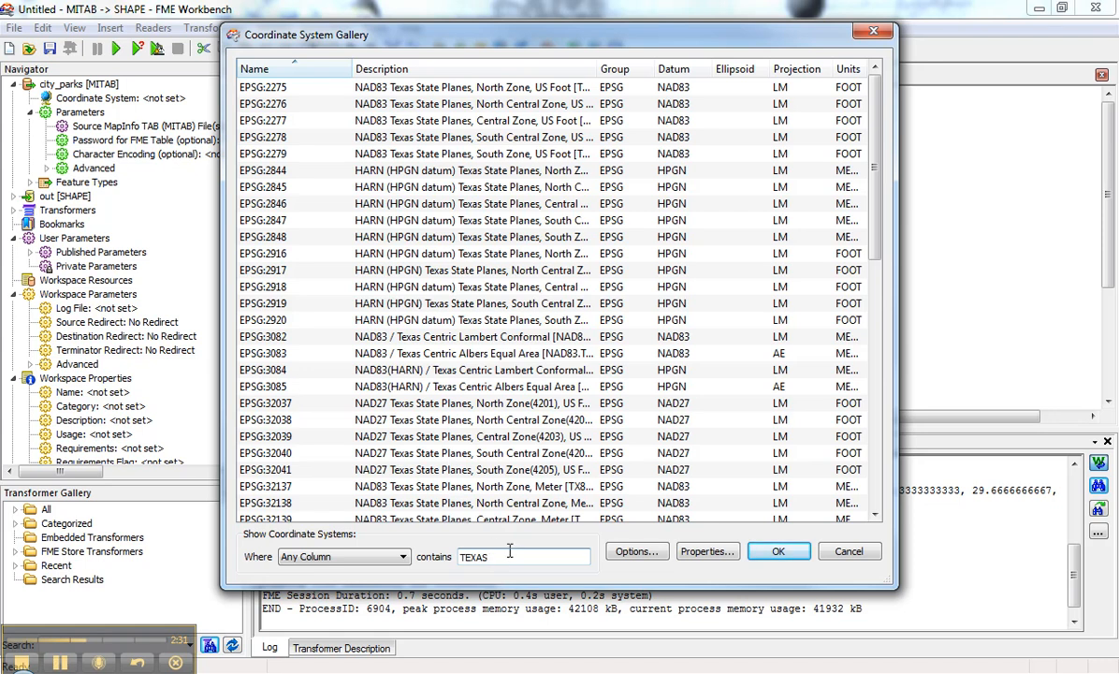
text(TX83)
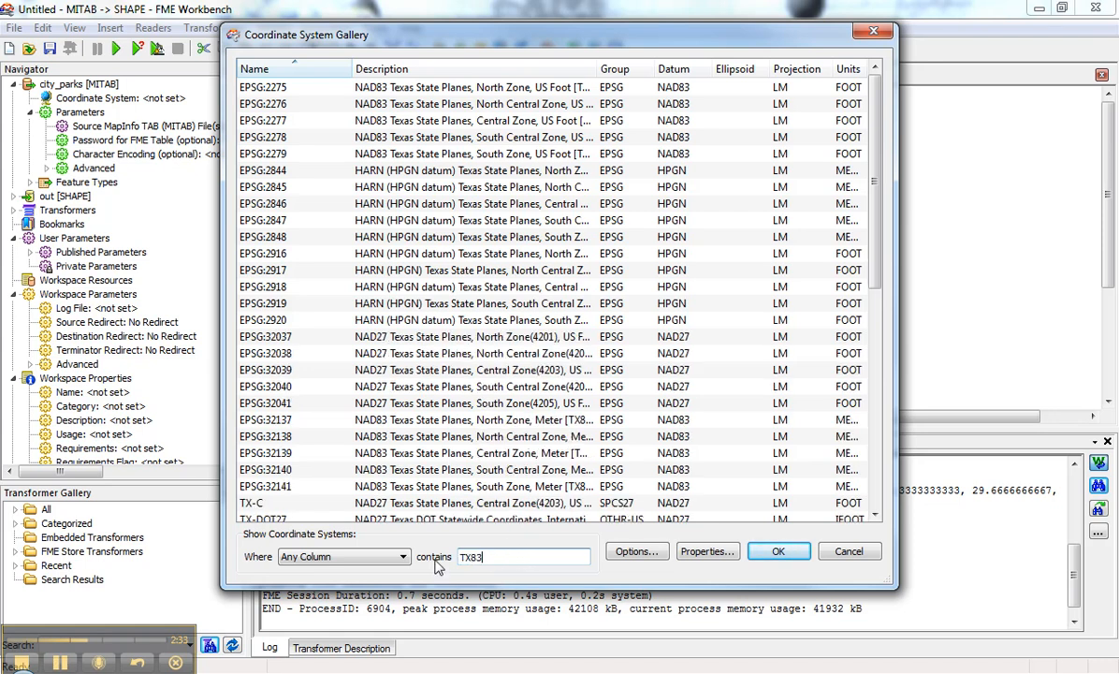
text(-cf)
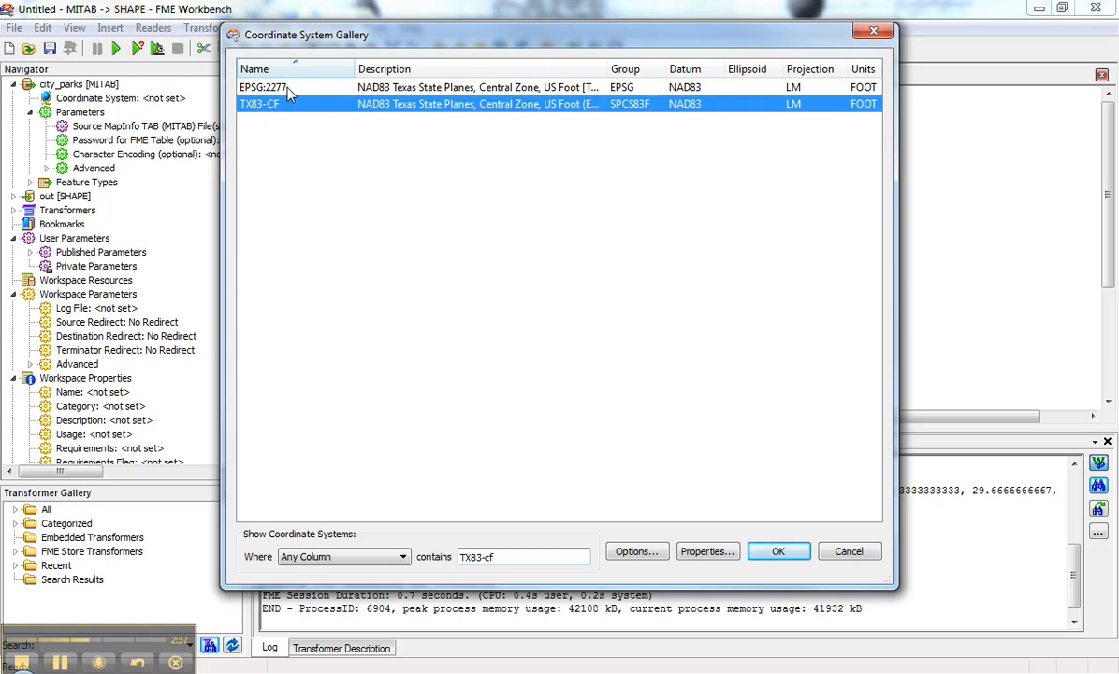
click(779, 550)
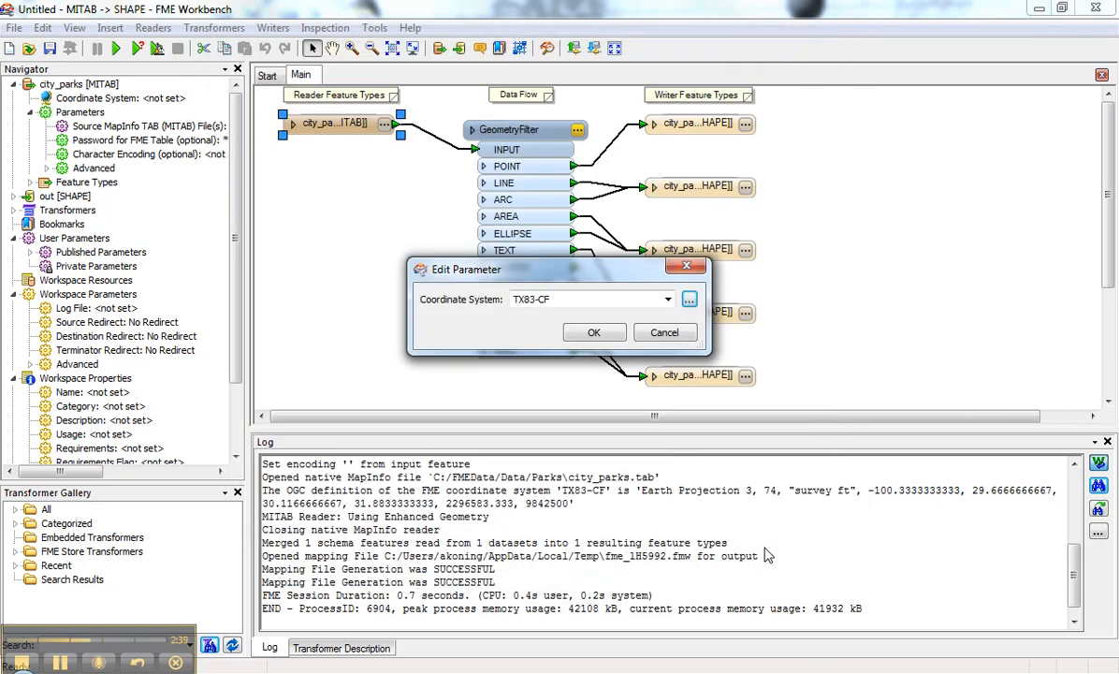
click(593, 333)
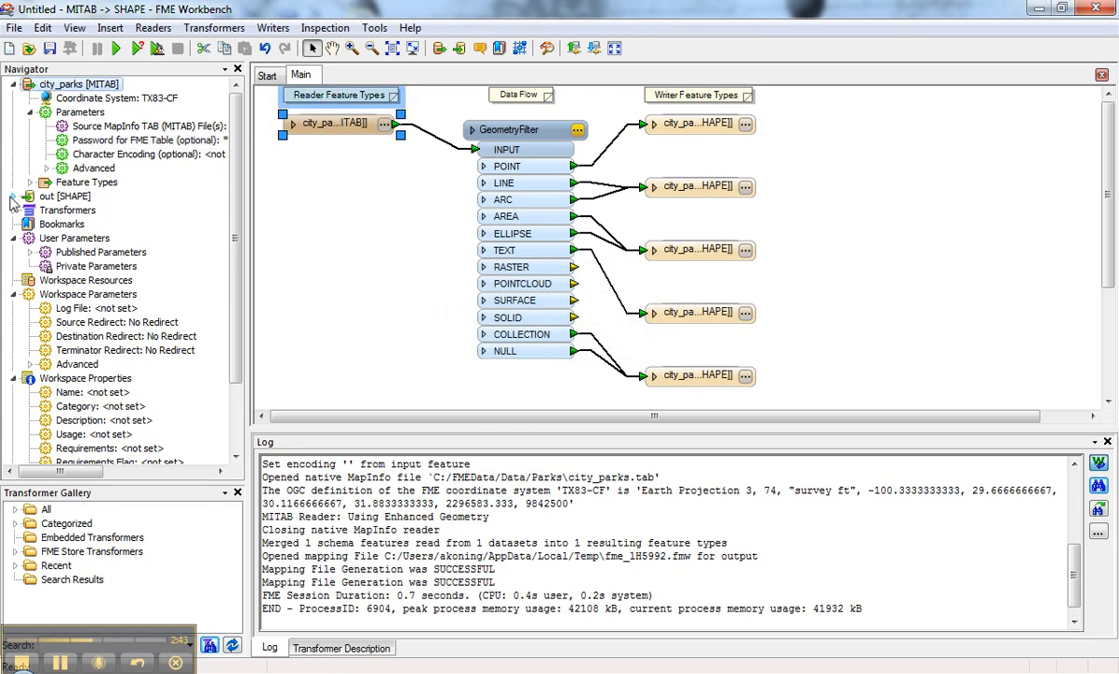
click(15, 197)
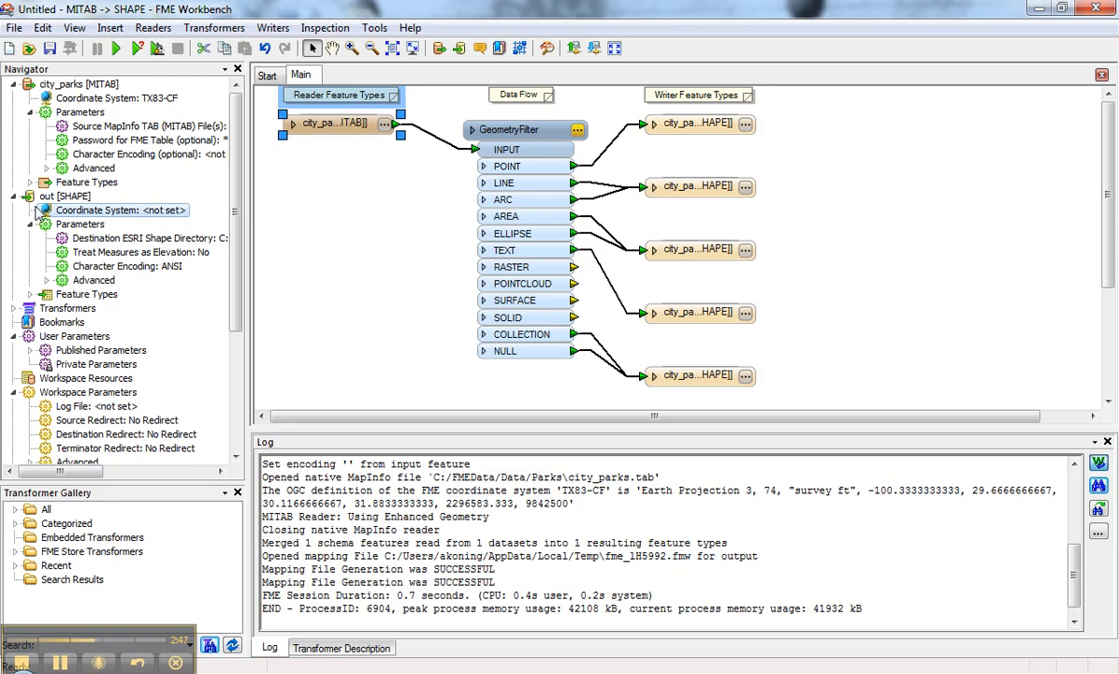
mouse_move(159, 219)
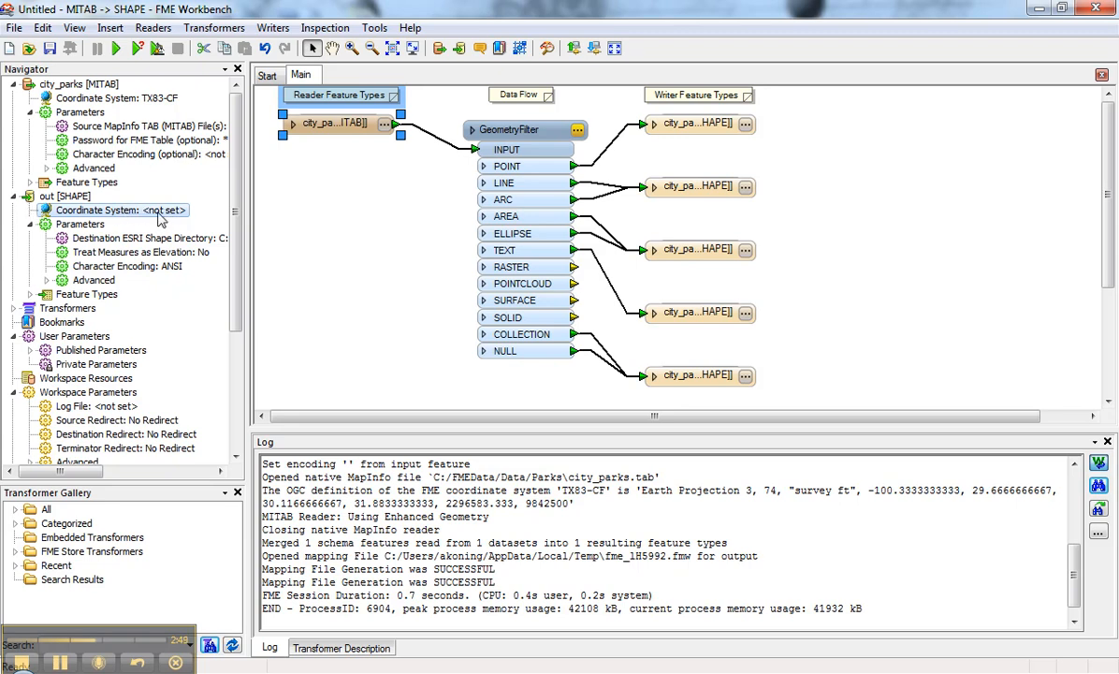
- Set the Shape writer's coordinate system to EPSG:4326 and clear the reader's back to not set
double_click(120, 209)
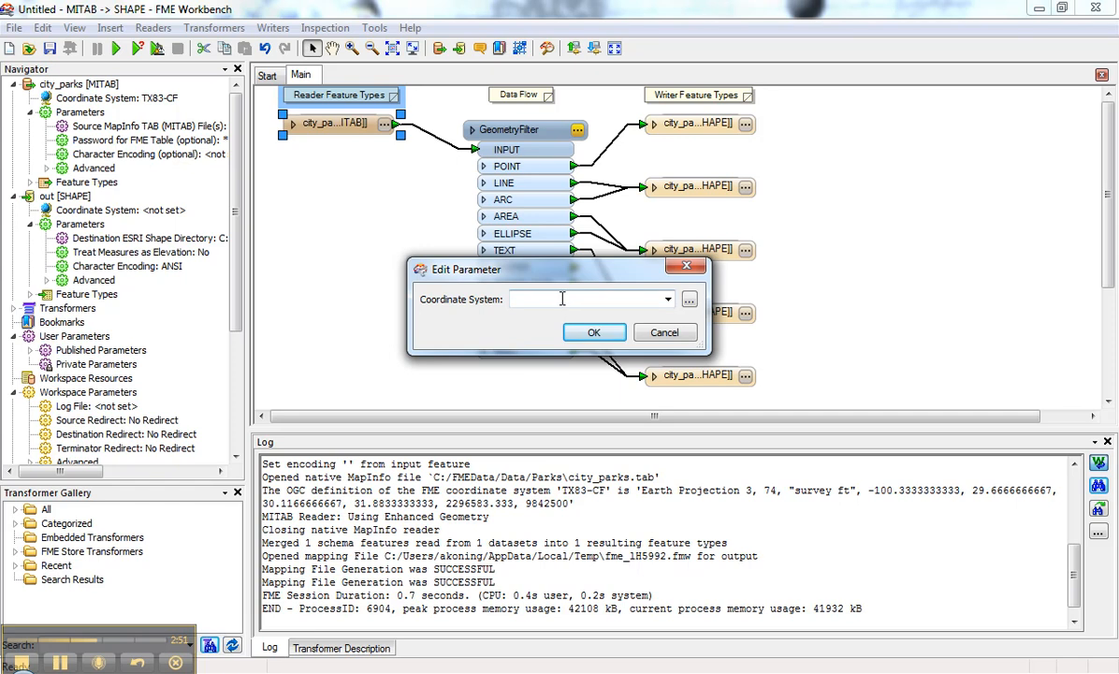
text(LL84)
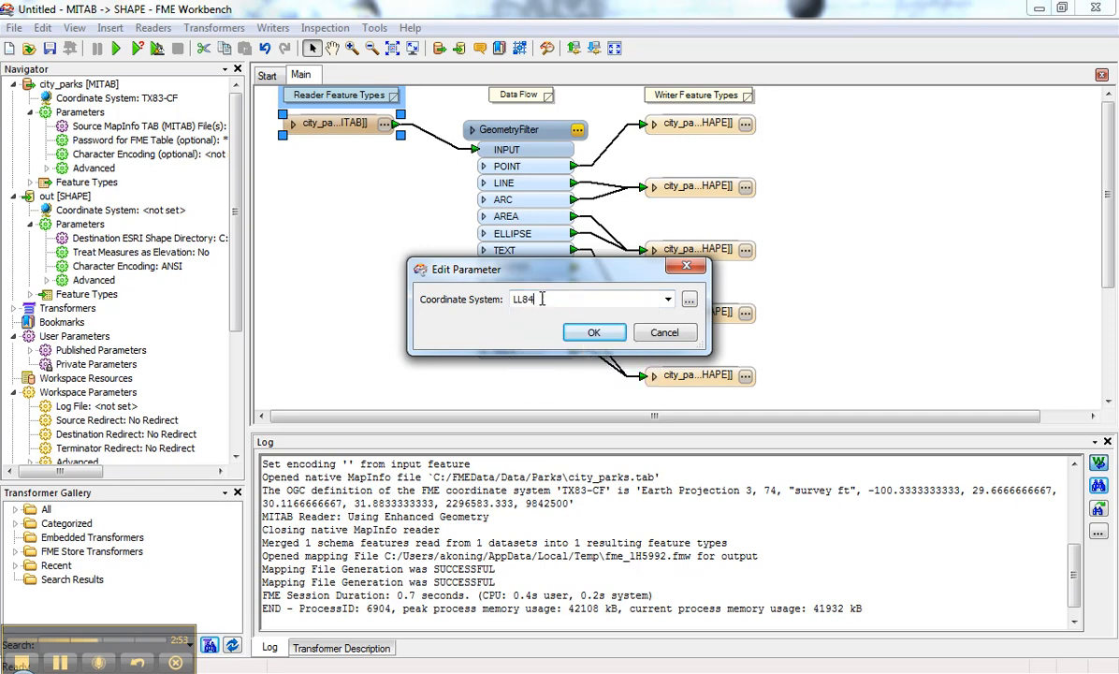
text(EPSG:4326)
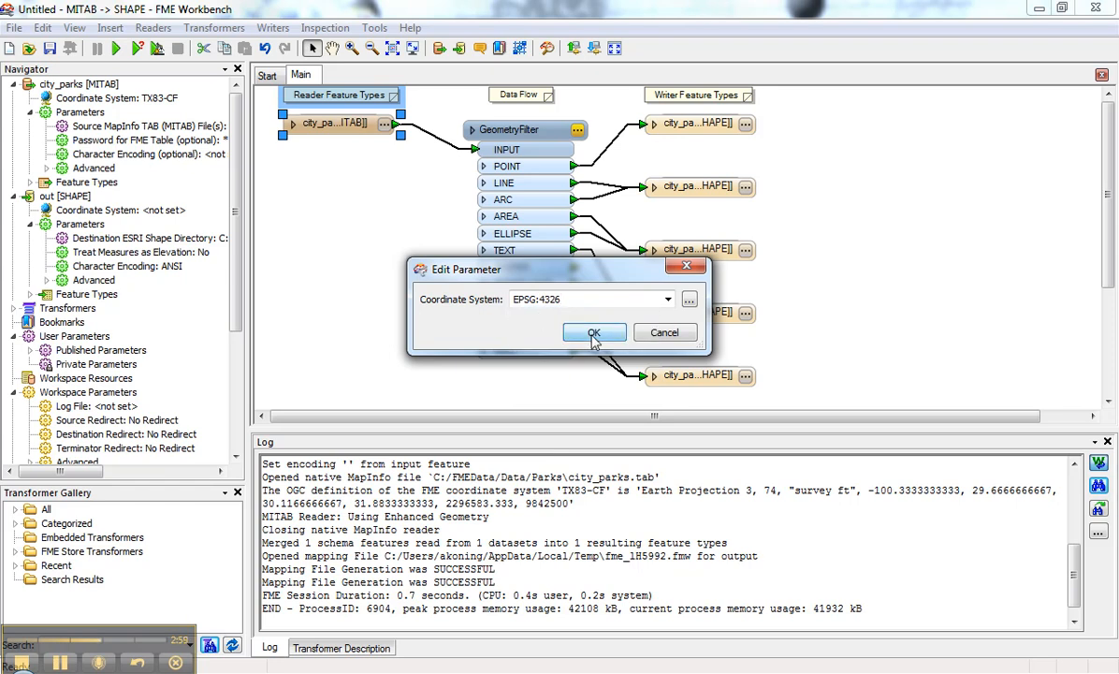
click(594, 333)
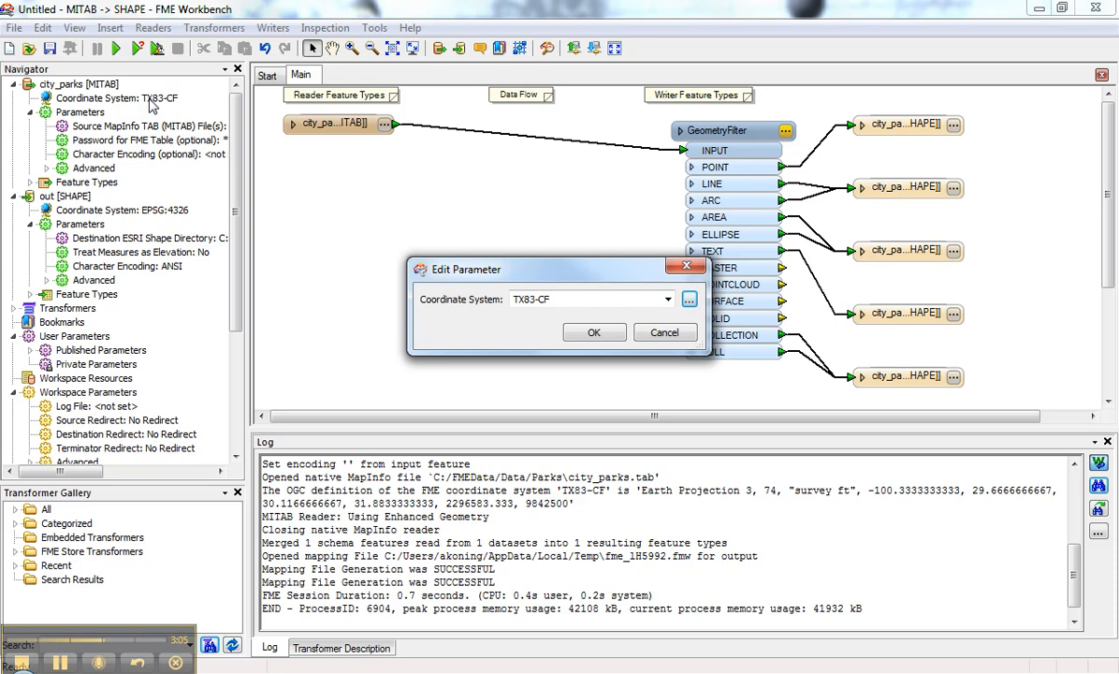
click(664, 333)
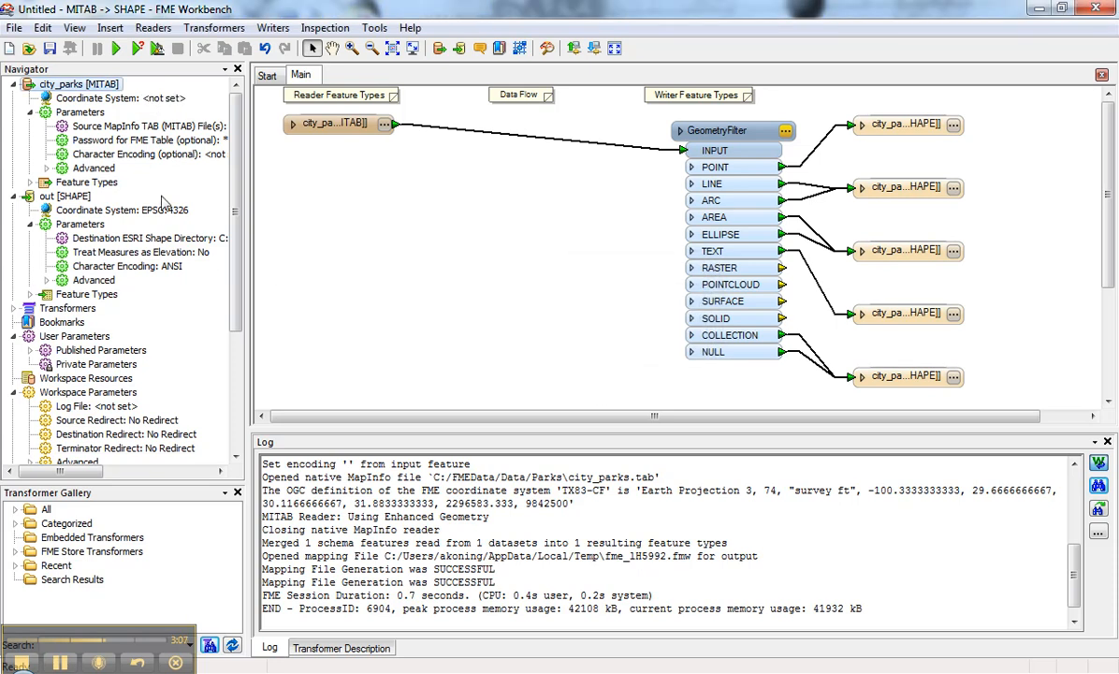
- Insert a Reprojector to EPSG:4326 on the link from city_parks to GeometryFilter
click(524, 140)
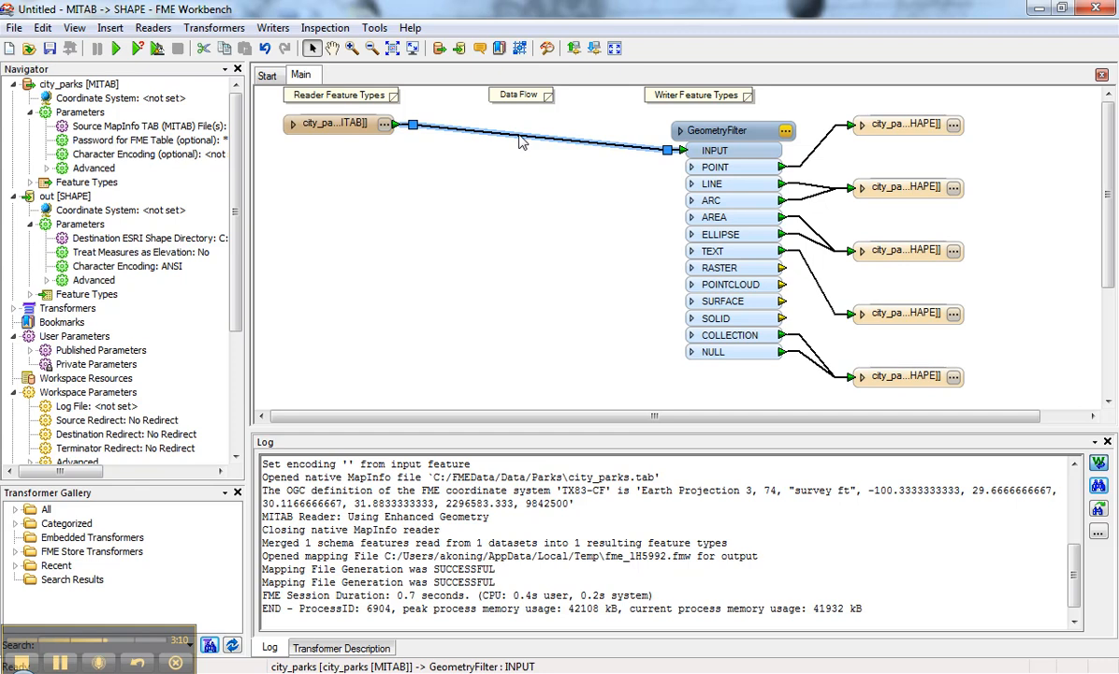
text(reproje)
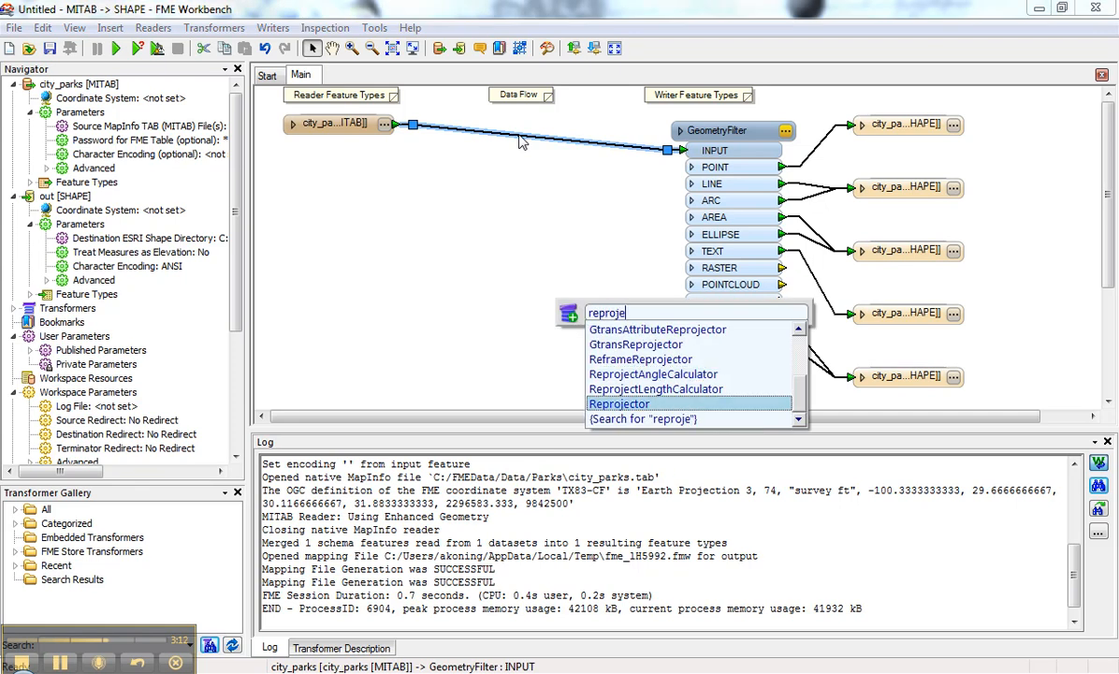
click(618, 404)
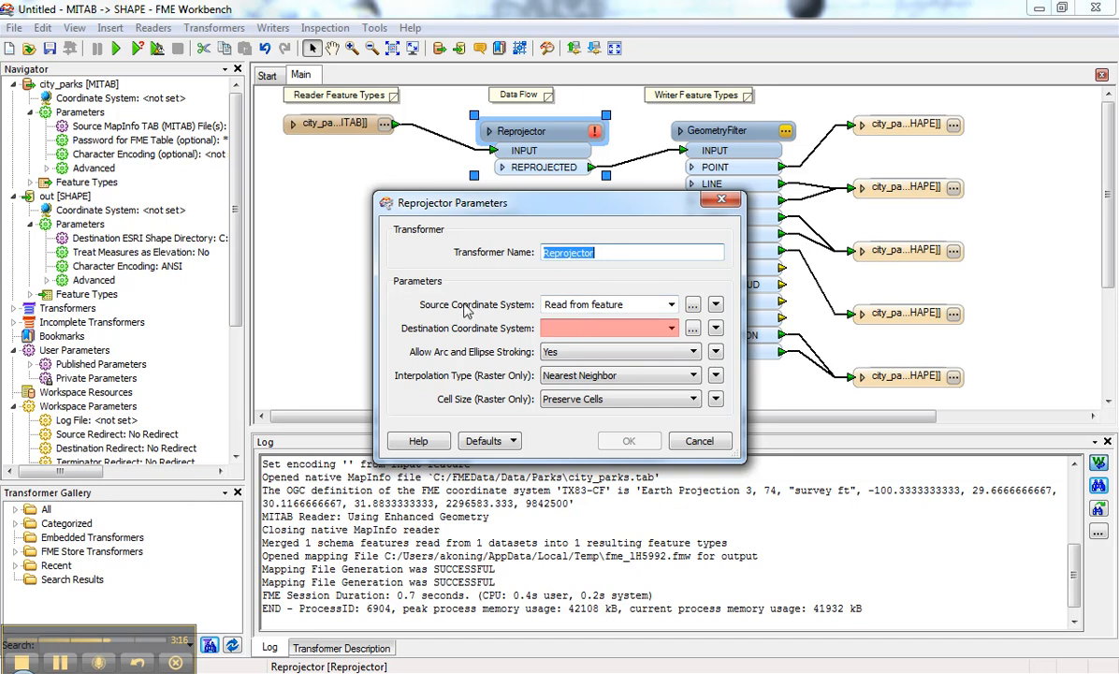
mouse_move(603, 300)
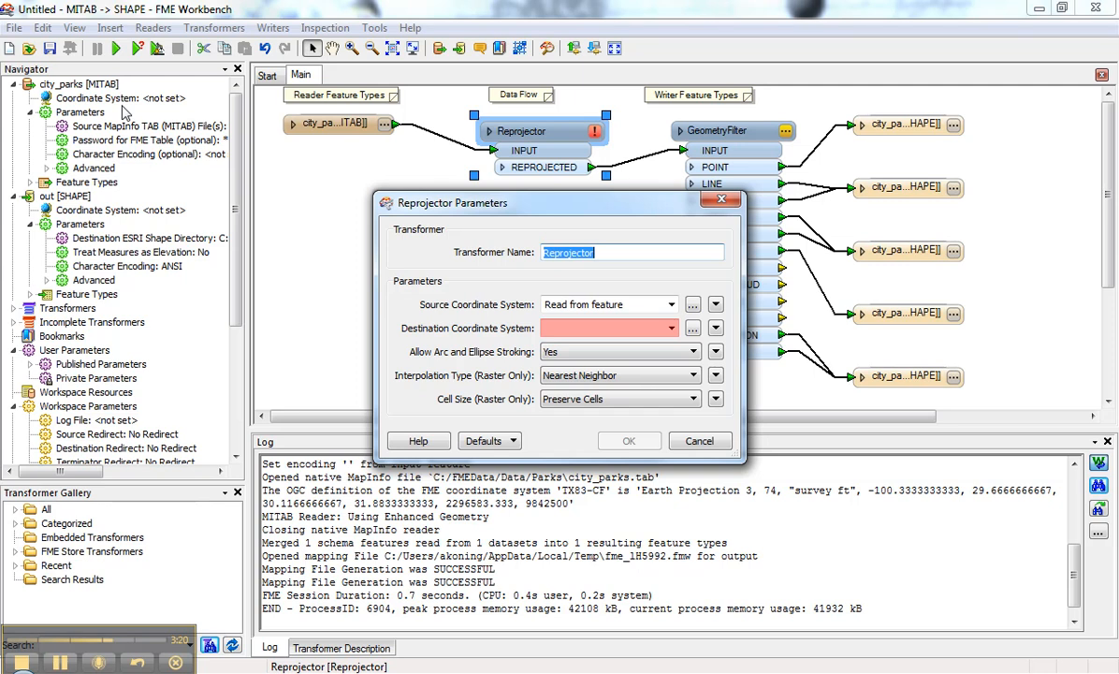
mouse_move(509, 221)
text(ESPG:4326)
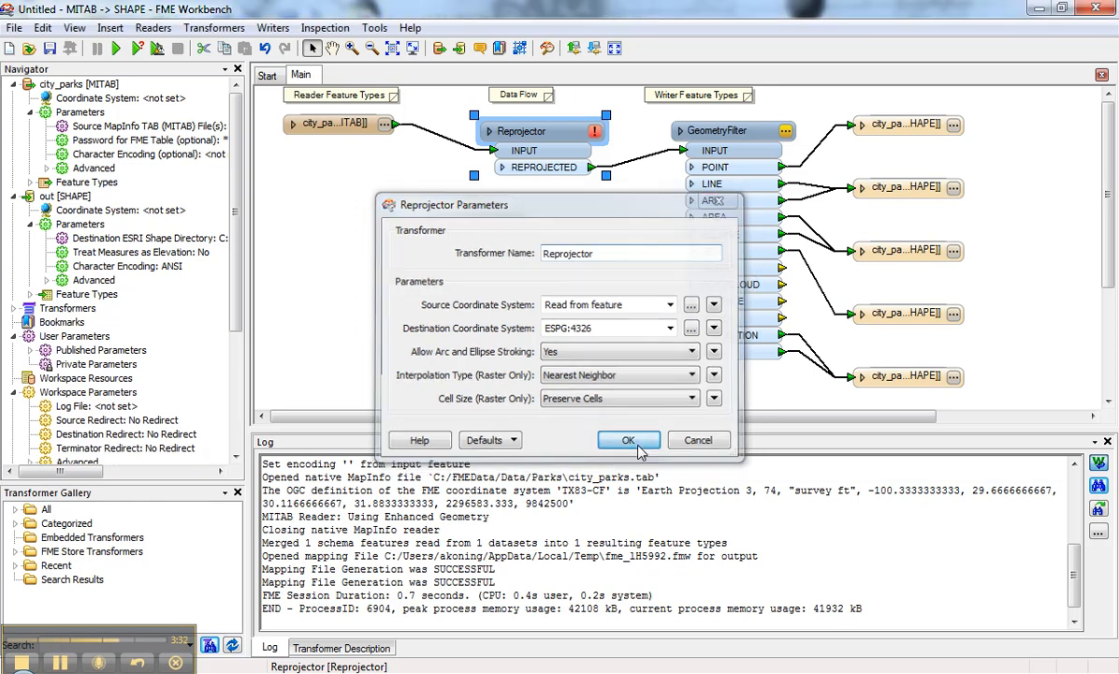
click(629, 440)
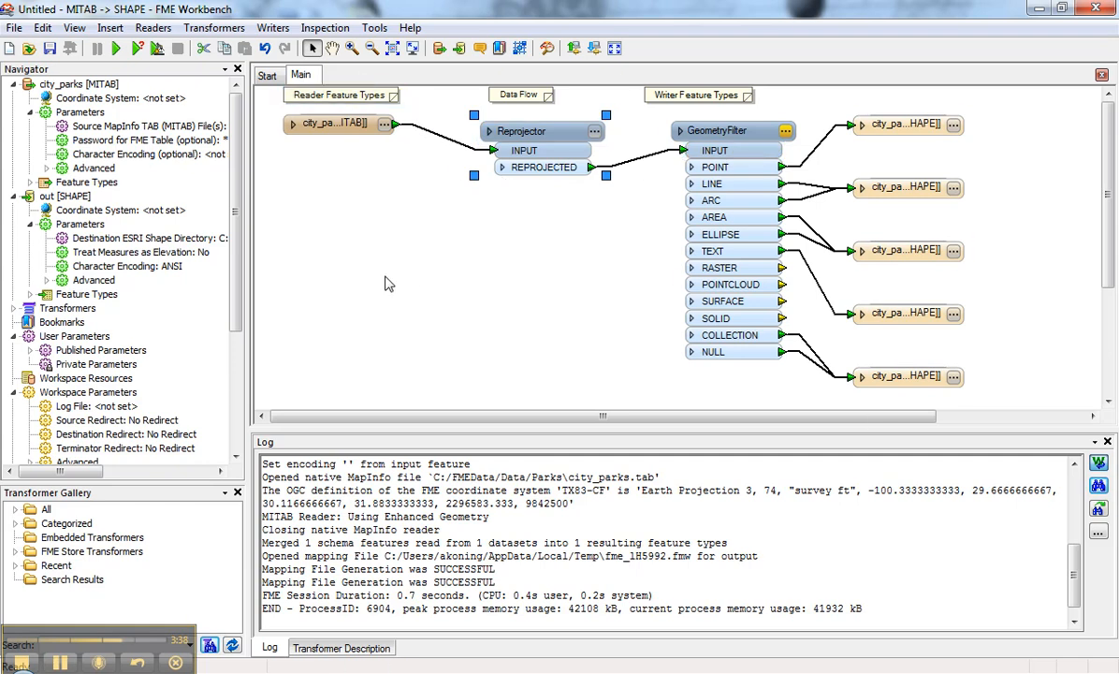
click(410, 28)
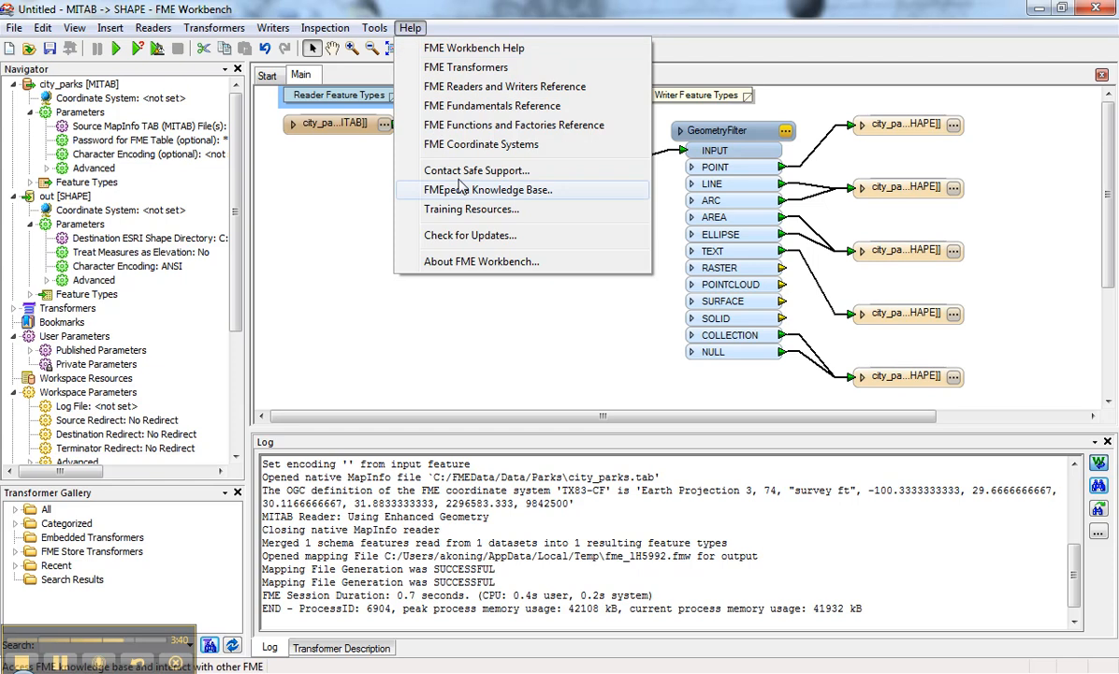
click(474, 49)
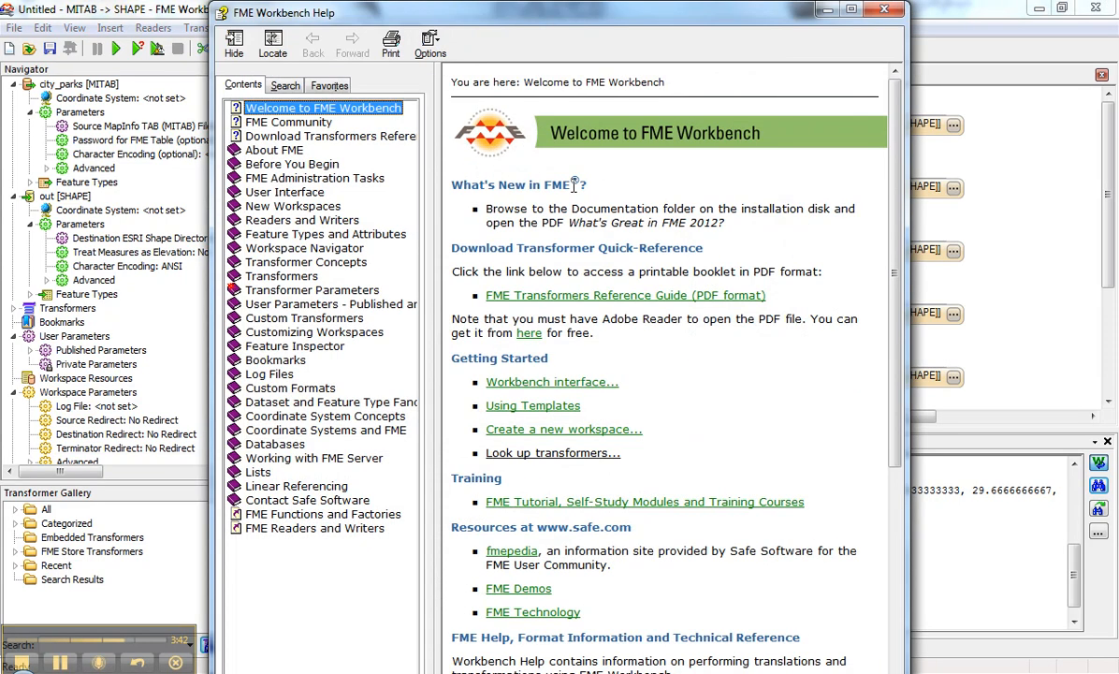
click(284, 84)
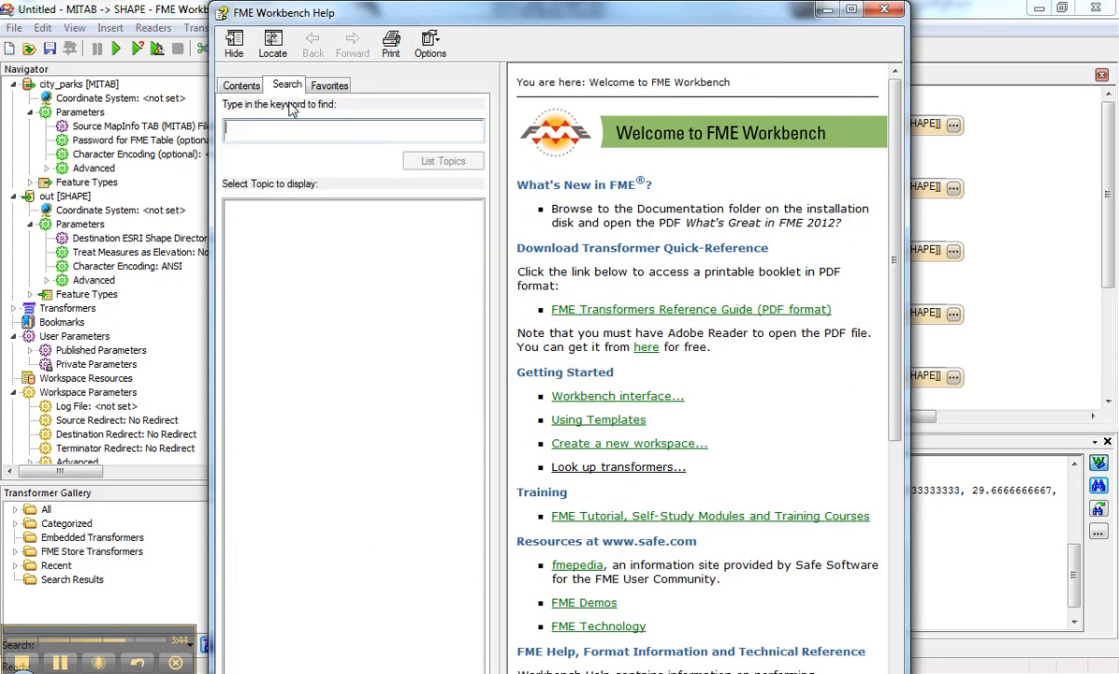
text(custom coordinate)
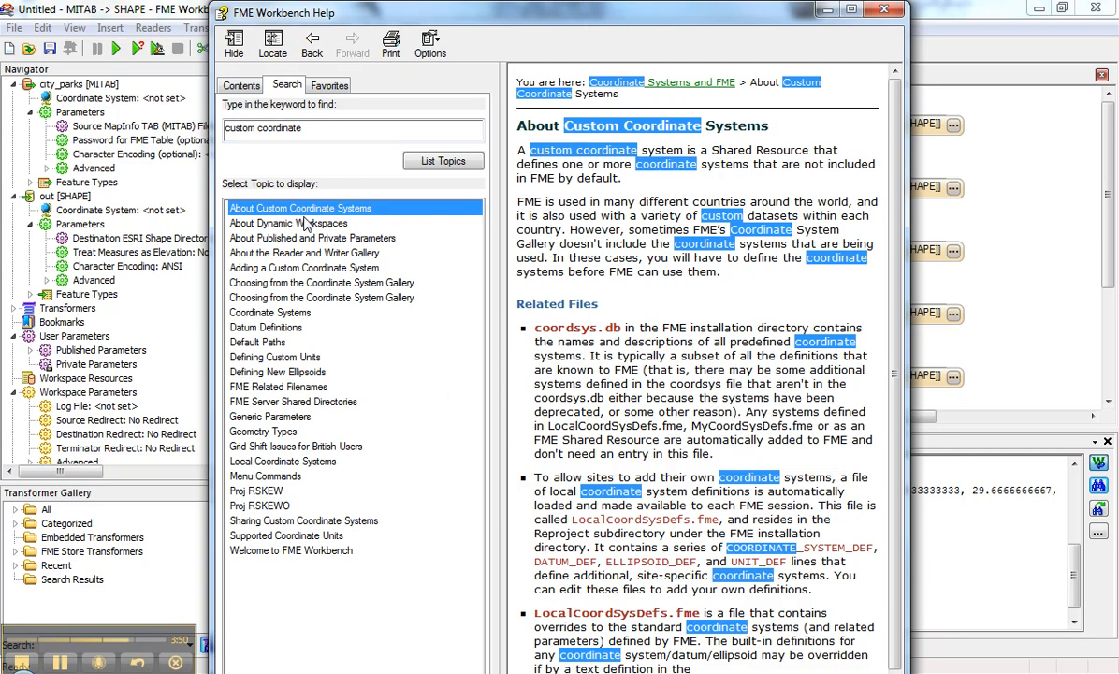
click(246, 84)
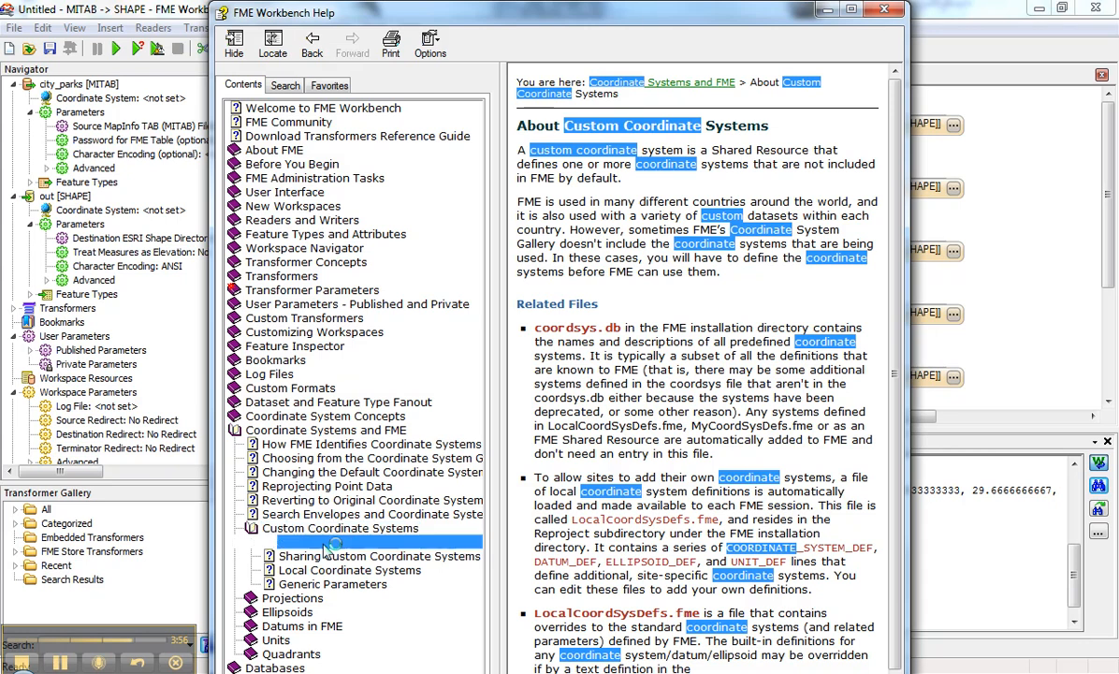
click(378, 556)
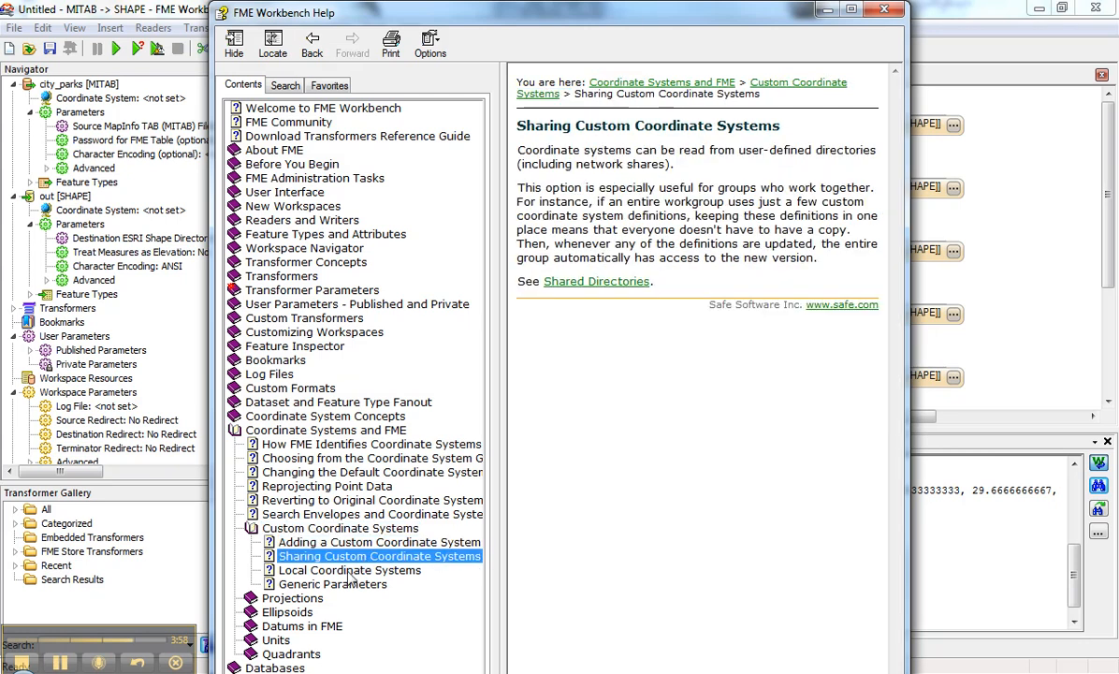
click(348, 569)
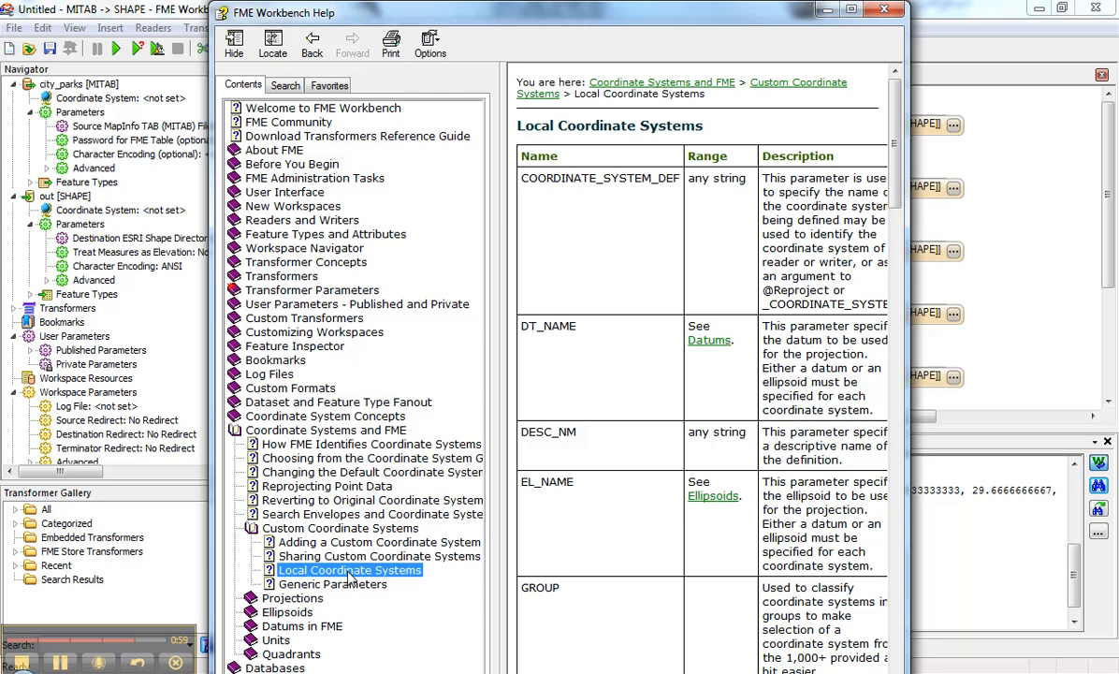
click(333, 584)
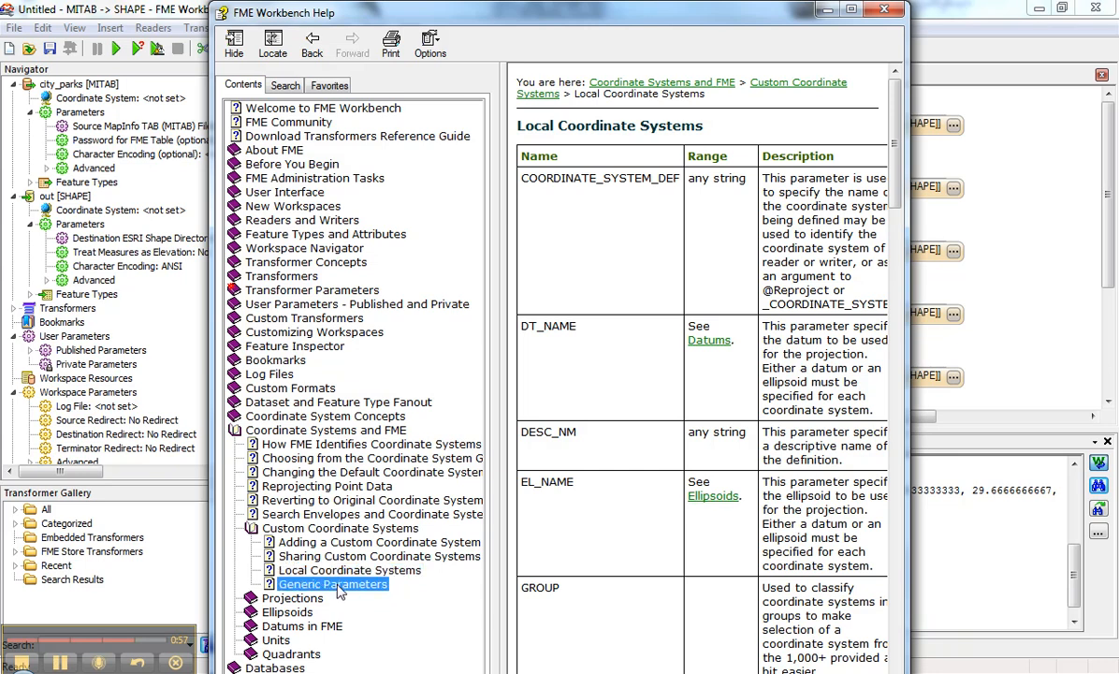
click(333, 584)
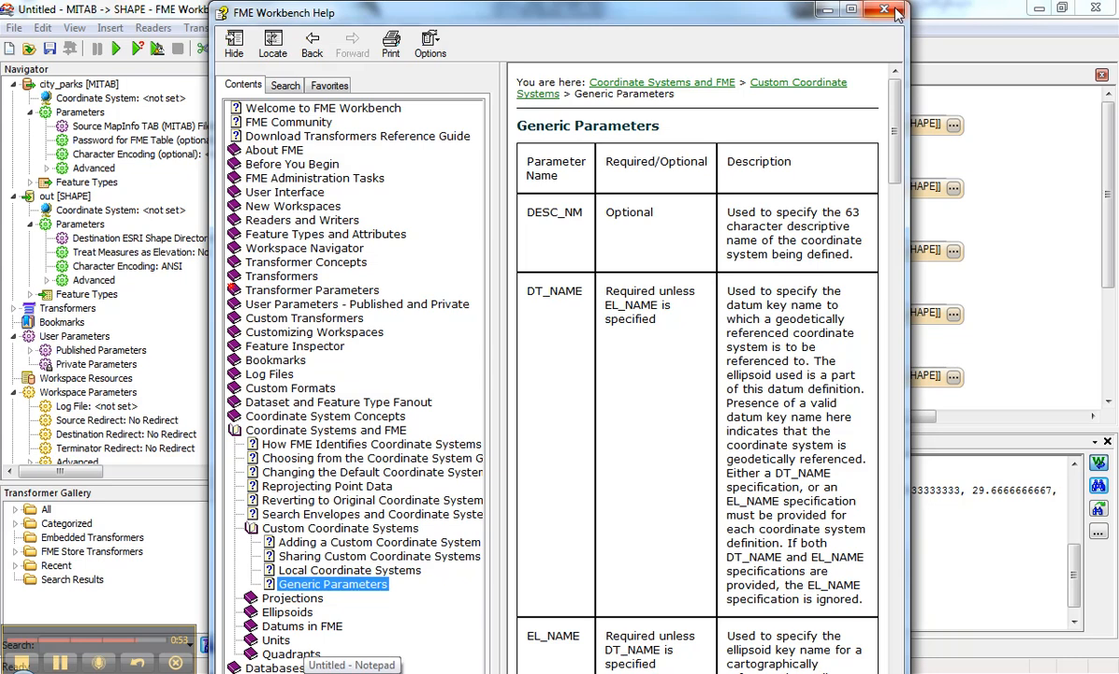
click(884, 10)
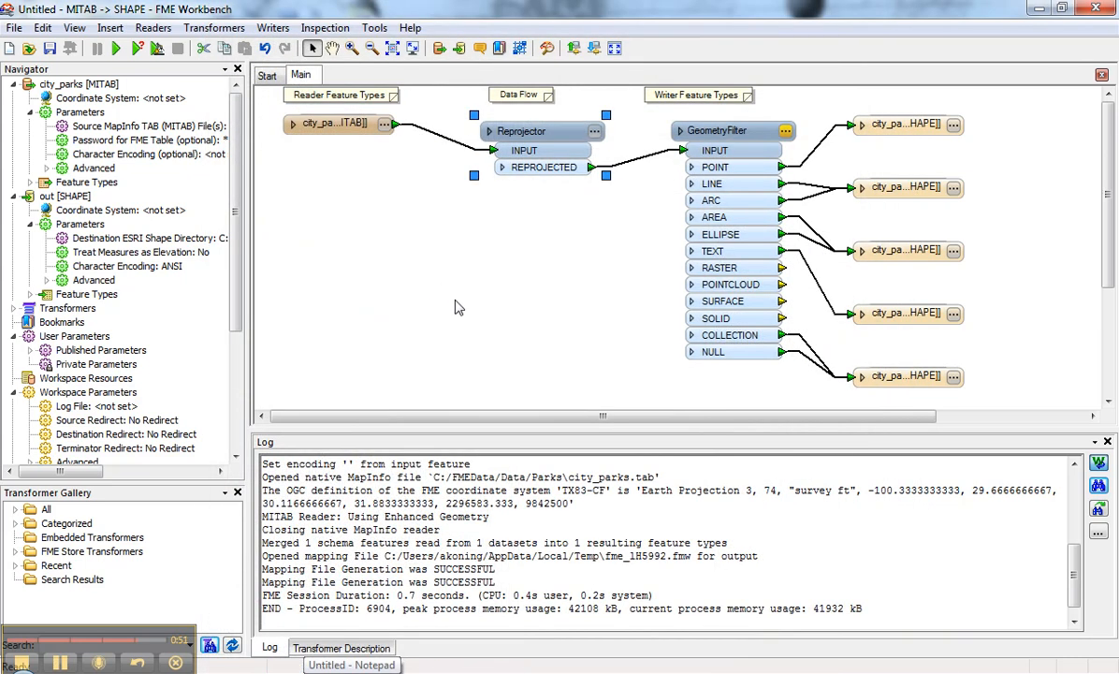